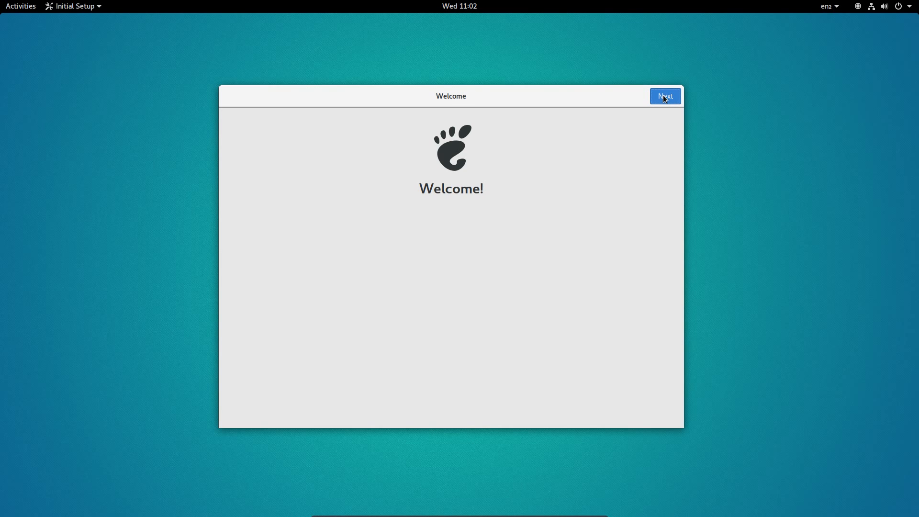
Step: Continue past the welcome, switch Location Services off, and advance to Online Accounts
{"action": "left_click", "coordinate": [666, 96]}
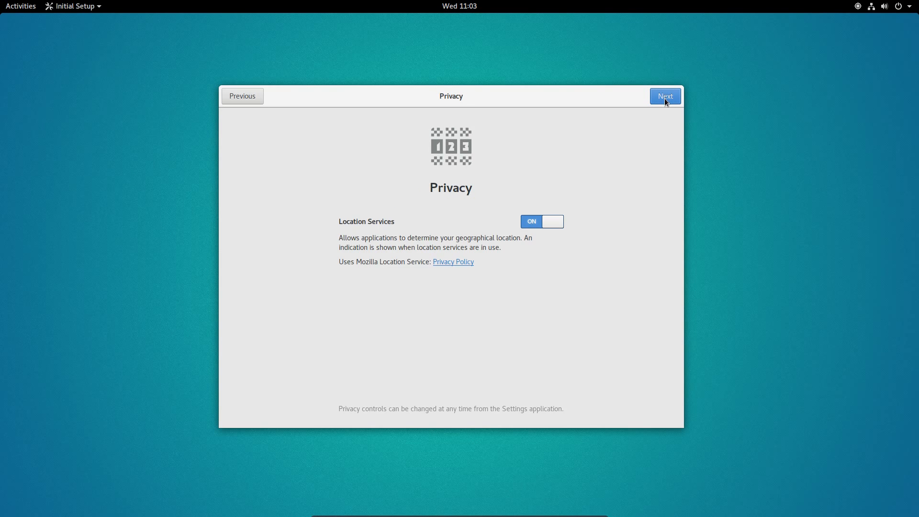
{"action": "mouse_move", "coordinate": [648, 148]}
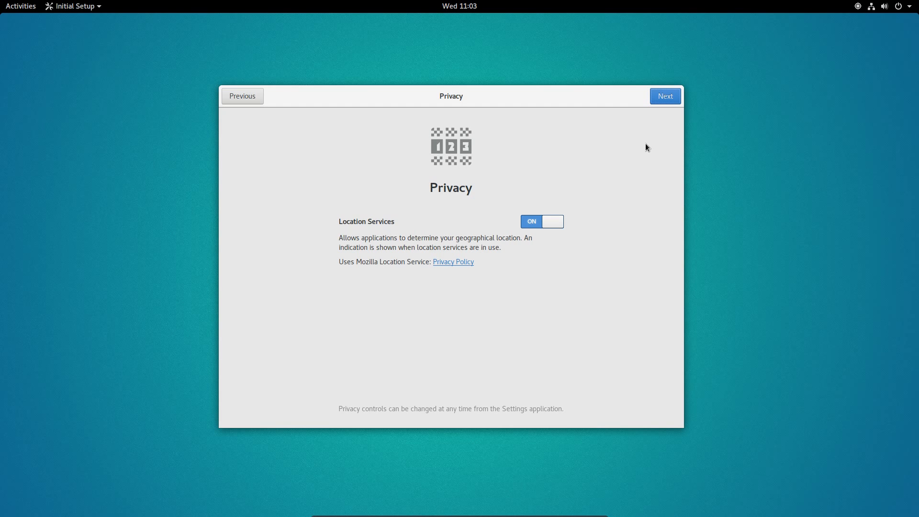
{"action": "mouse_move", "coordinate": [570, 227]}
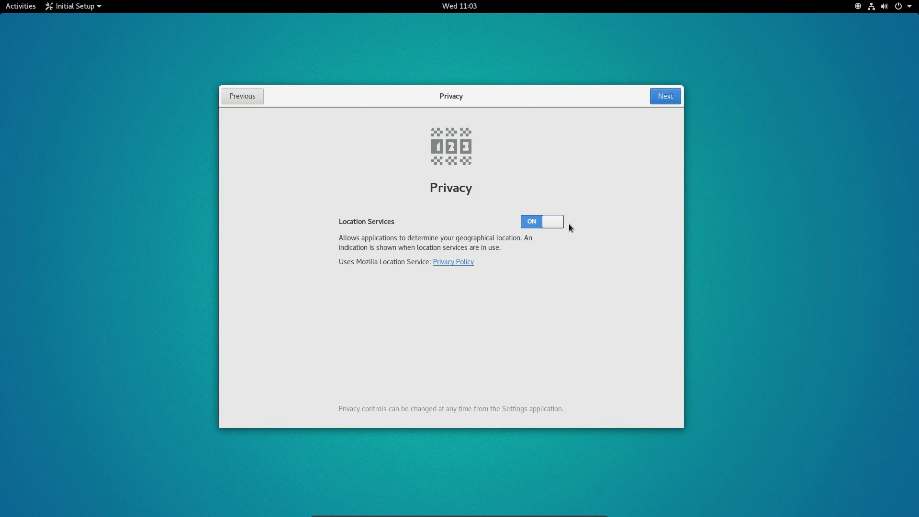
{"action": "left_click", "coordinate": [542, 222]}
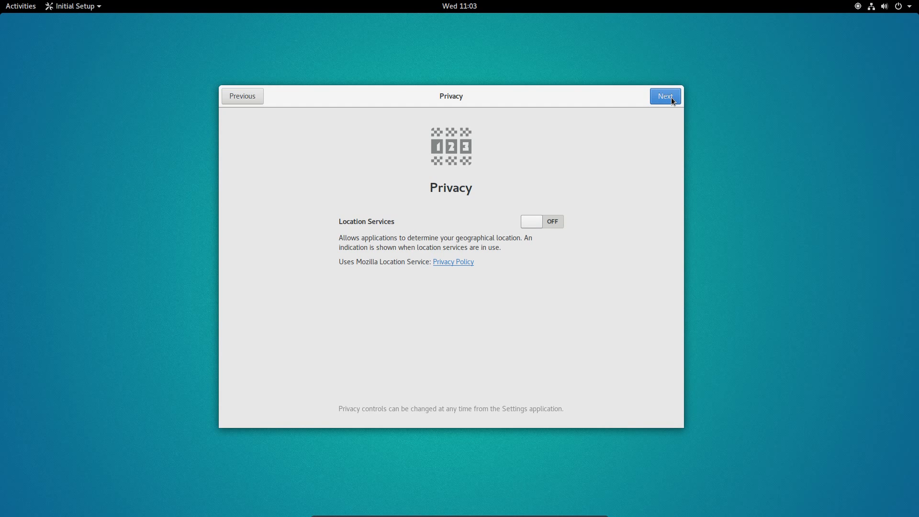
{"action": "left_click", "coordinate": [665, 96]}
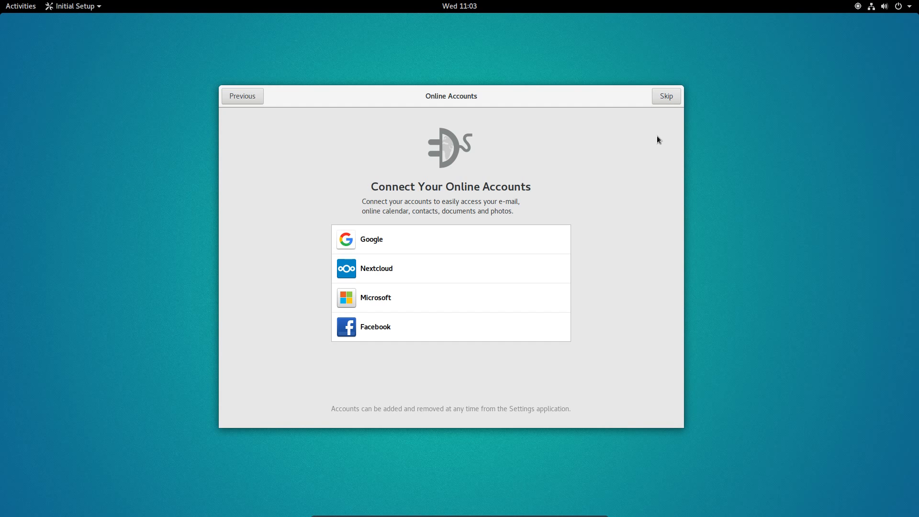
{"action": "left_click", "coordinate": [667, 96]}
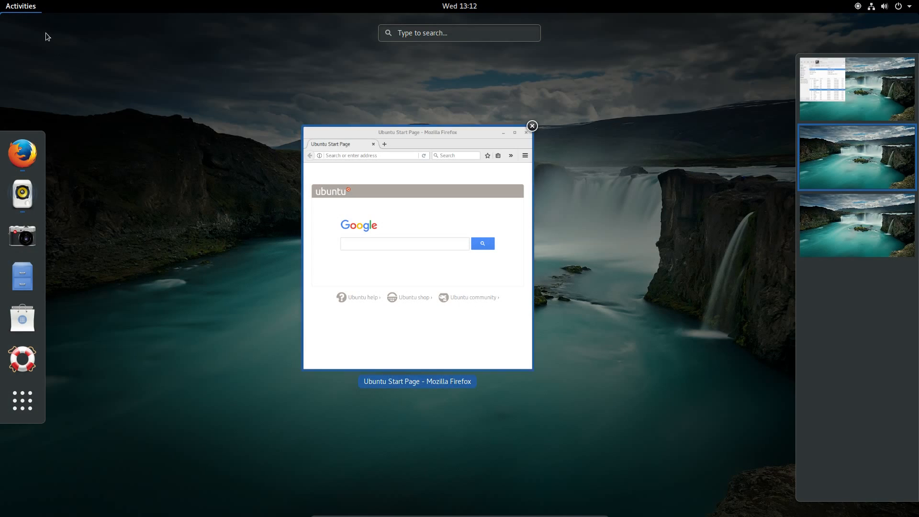
{"action": "mouse_move", "coordinate": [23, 153]}
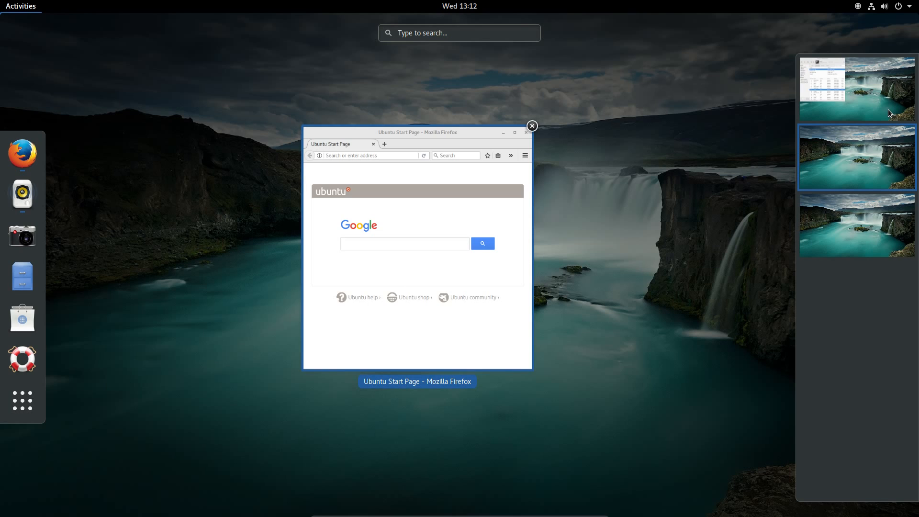
{"action": "mouse_move", "coordinate": [899, 96]}
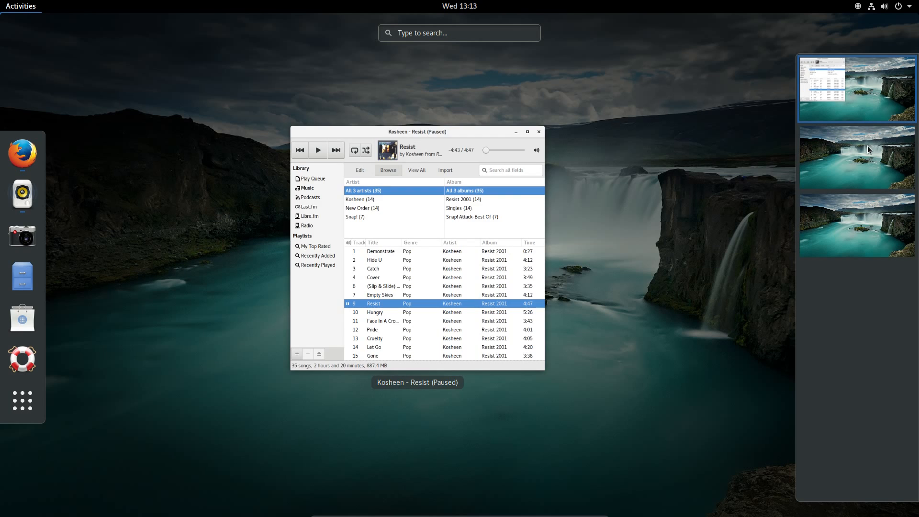
Step: Switch to the browser's workspace and show the grid of all installed applications
{"action": "left_click", "coordinate": [857, 156]}
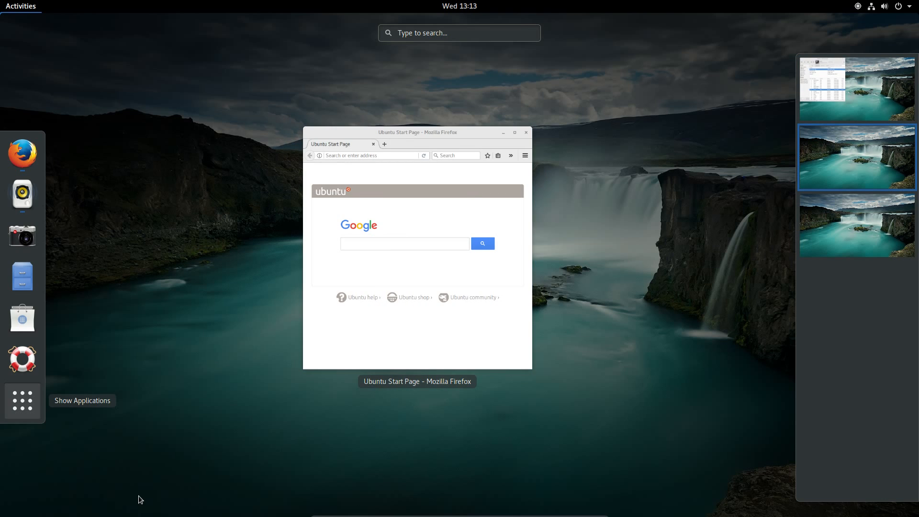
{"action": "left_click", "coordinate": [22, 400]}
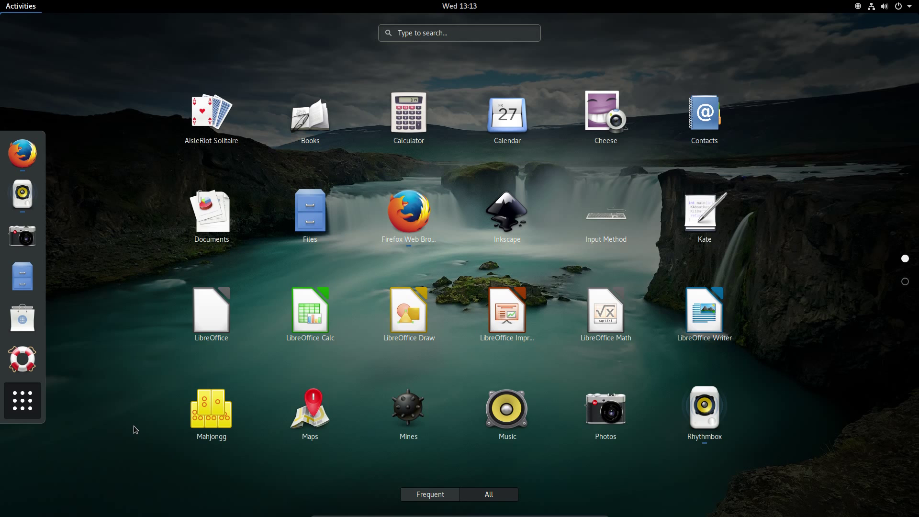
{"action": "mouse_move", "coordinate": [277, 423]}
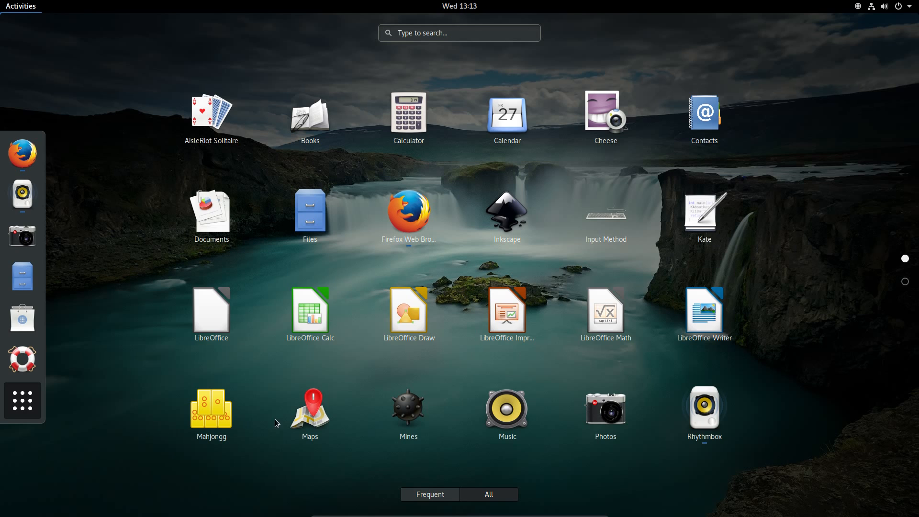
{"action": "mouse_move", "coordinate": [378, 403]}
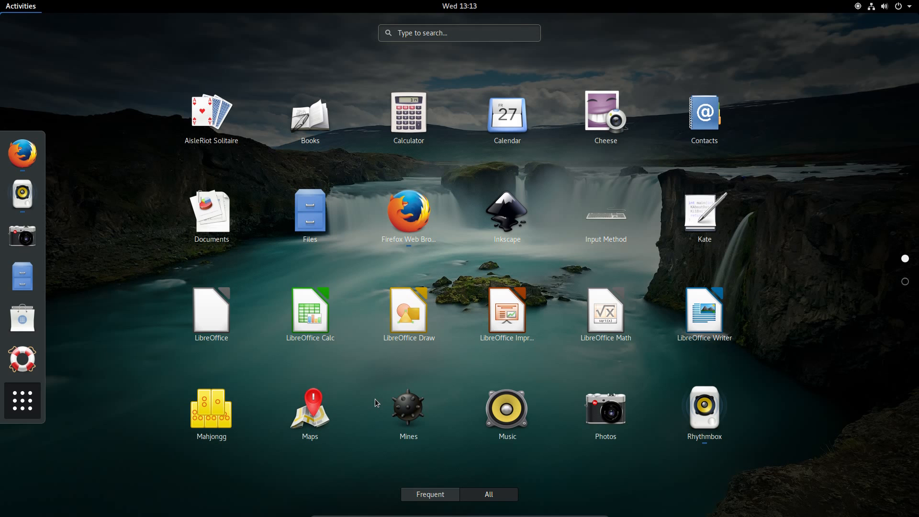
Step: Search the overview for "resi" to list the Resist folder, 09 - Resist.flac and matching apps
{"action": "type", "text": "re"}
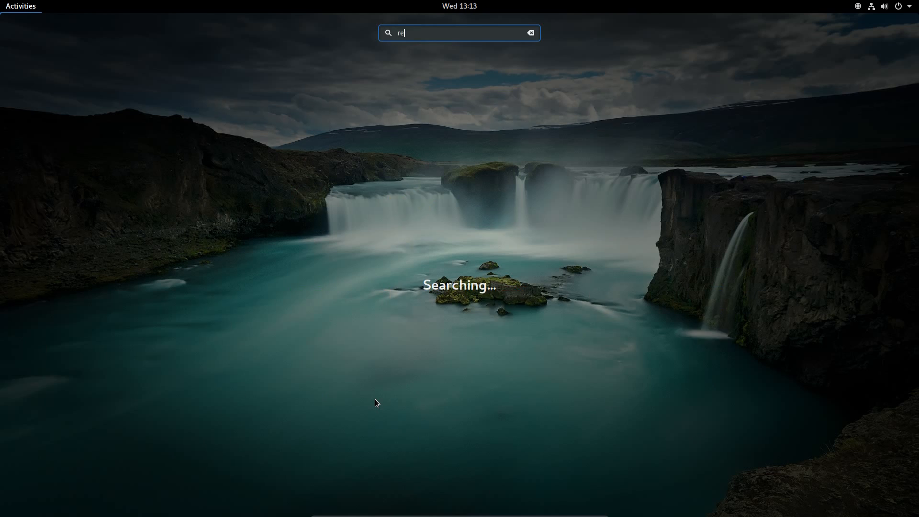
{"action": "type", "text": "s"}
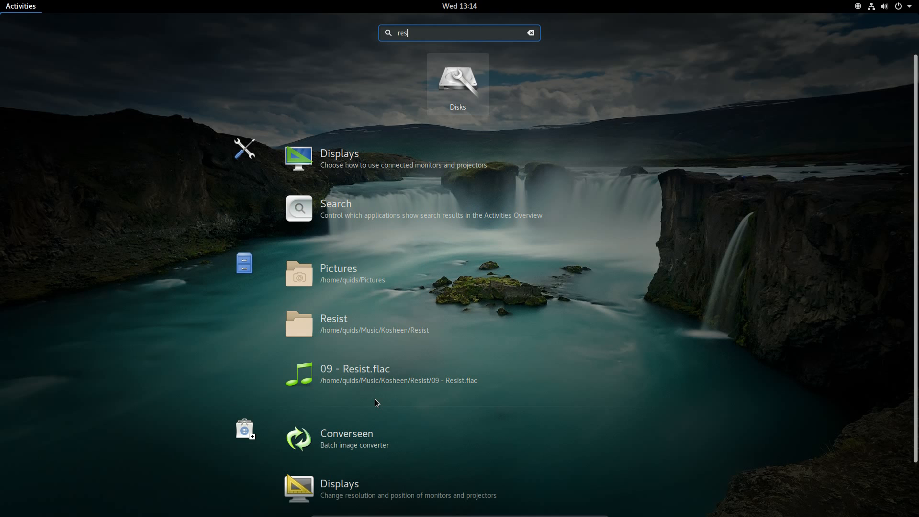
{"action": "mouse_move", "coordinate": [383, 386]}
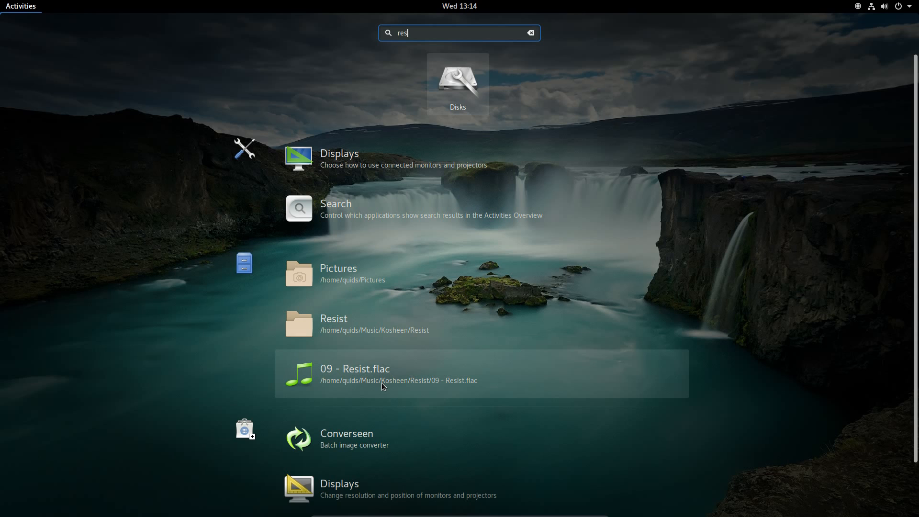
{"action": "mouse_move", "coordinate": [347, 270]}
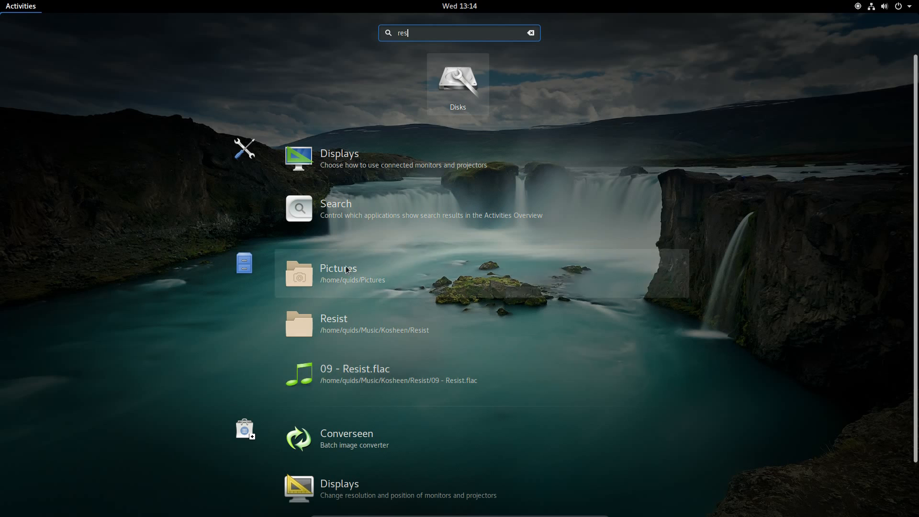
{"action": "mouse_move", "coordinate": [351, 159]}
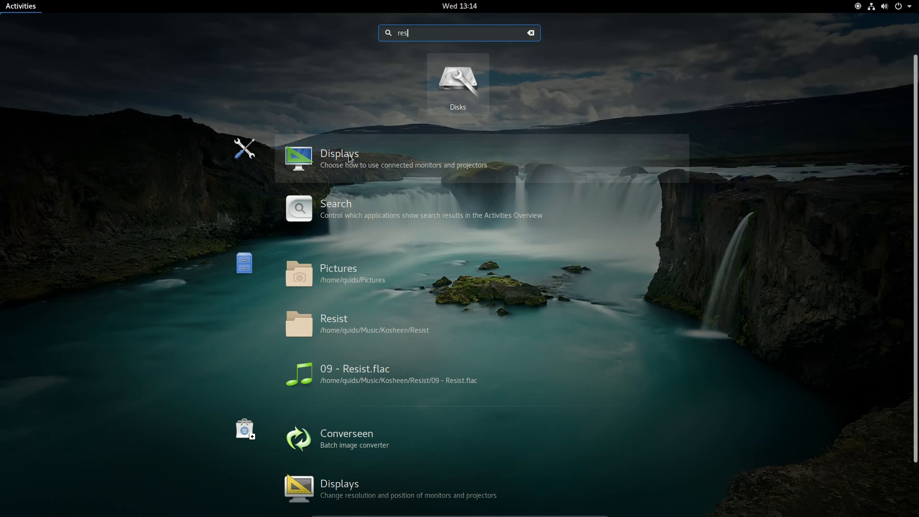
{"action": "type", "text": "i"}
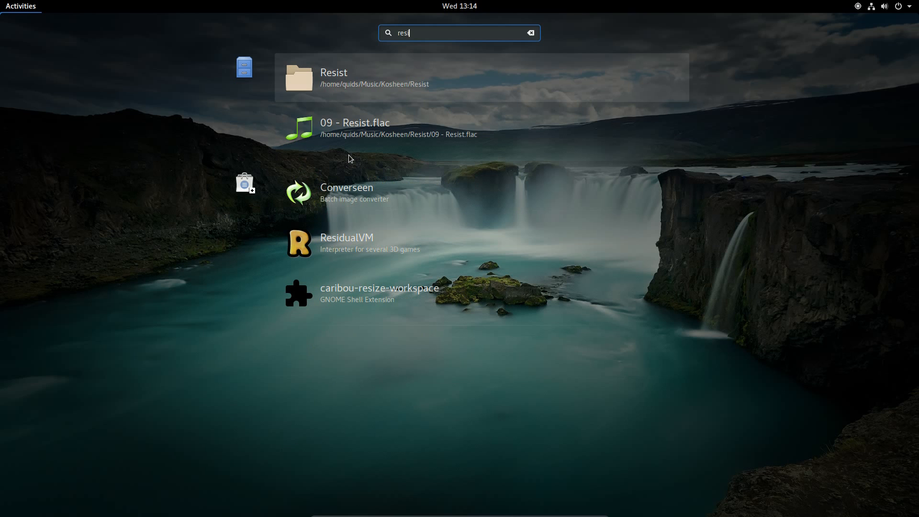
{"action": "mouse_move", "coordinate": [341, 138]}
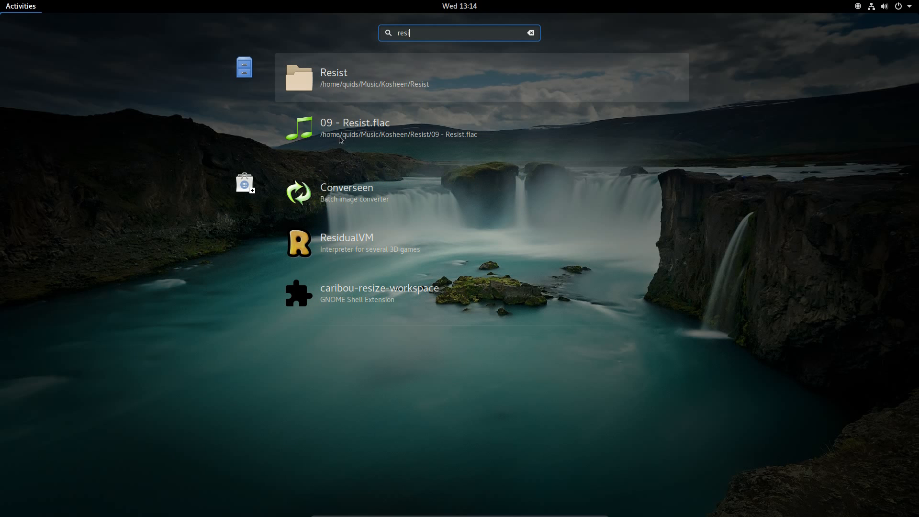
{"action": "mouse_move", "coordinate": [352, 135]}
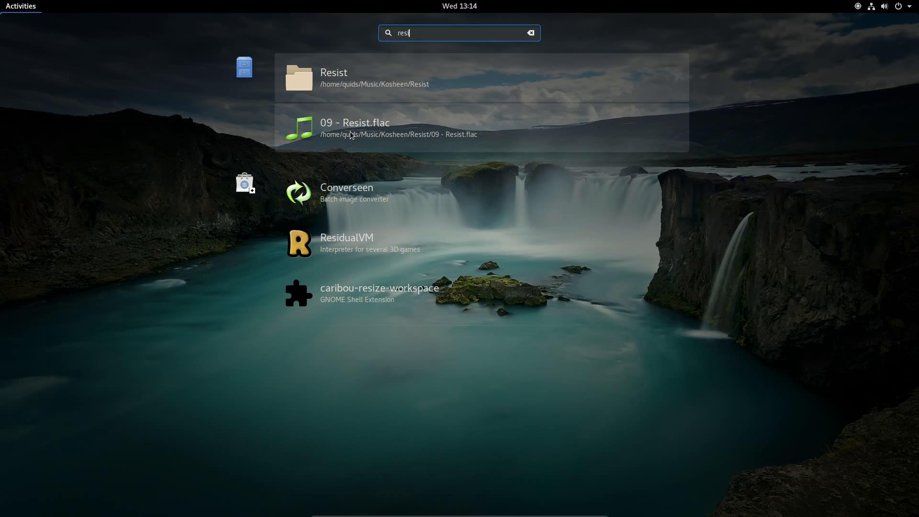
{"action": "mouse_move", "coordinate": [373, 193]}
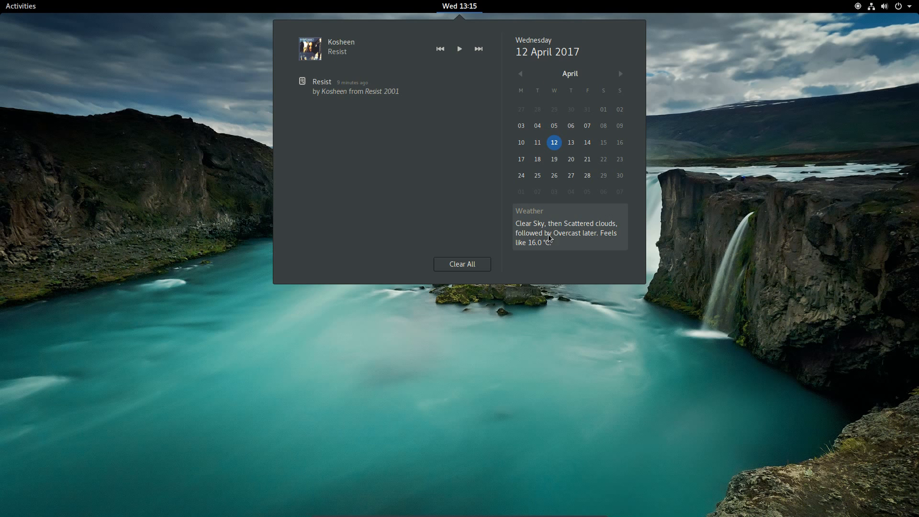
Step: Close the calendar panel, bring up the power-off prompt from the status menu, then cancel it
{"action": "left_click", "coordinate": [459, 5]}
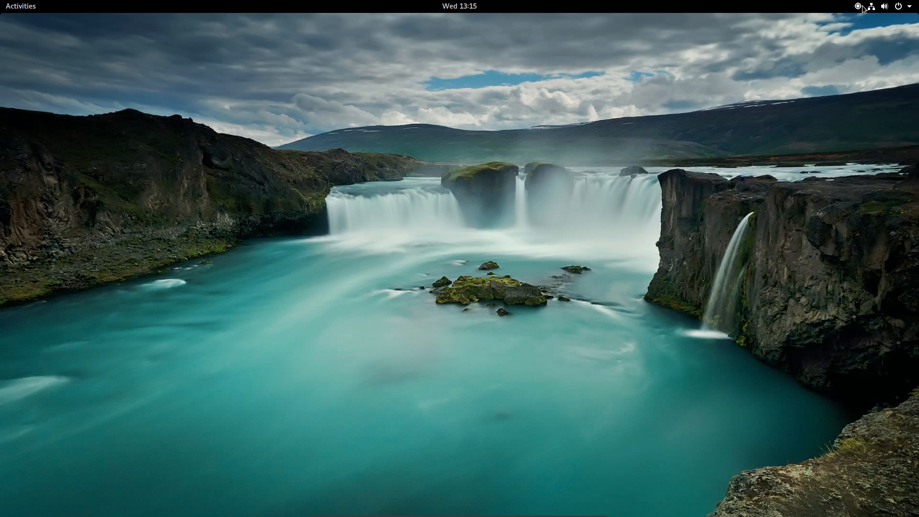
{"action": "left_click", "coordinate": [885, 6]}
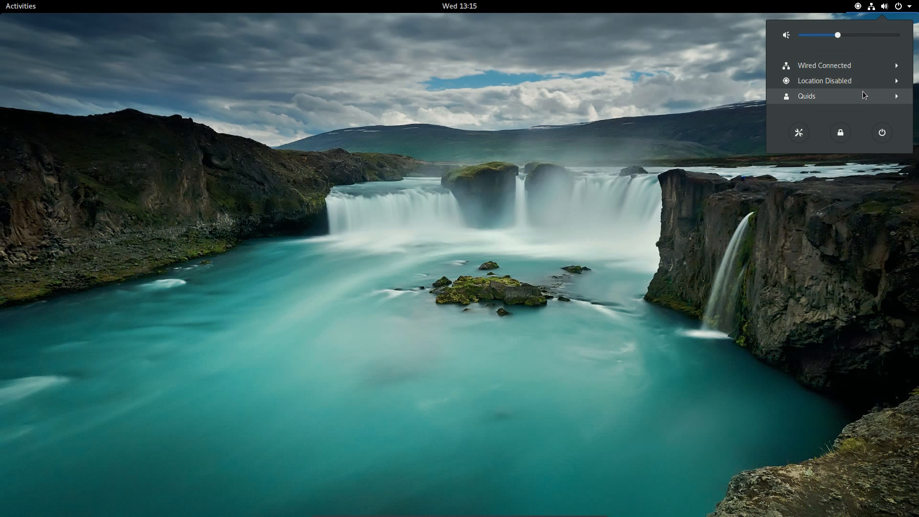
{"action": "mouse_move", "coordinate": [815, 135]}
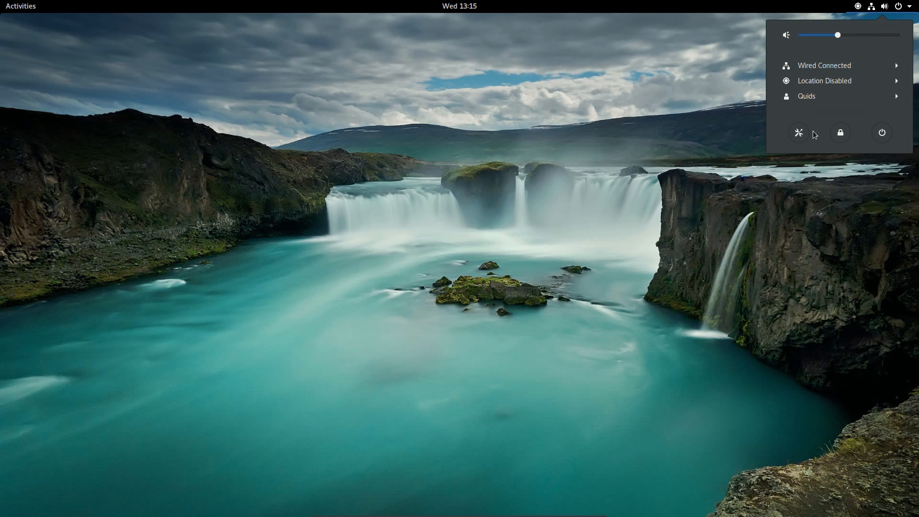
{"action": "mouse_move", "coordinate": [882, 132]}
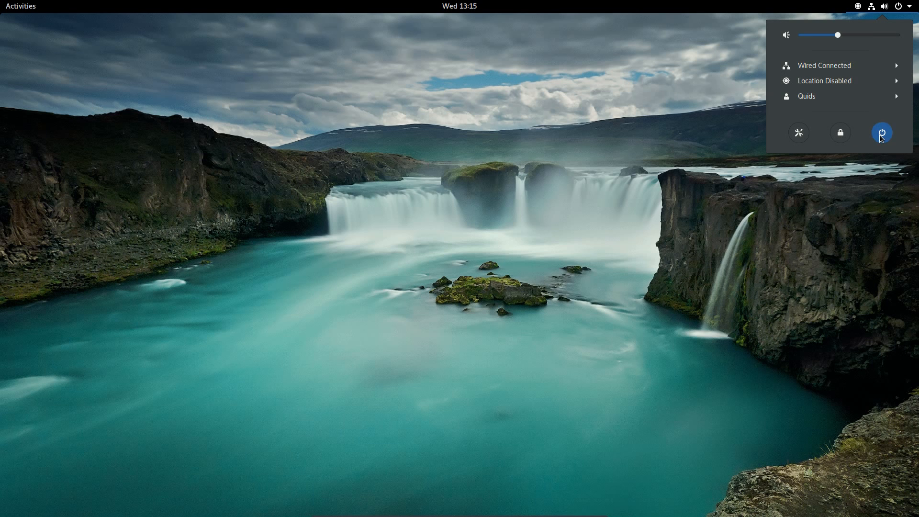
{"action": "left_click", "coordinate": [883, 132]}
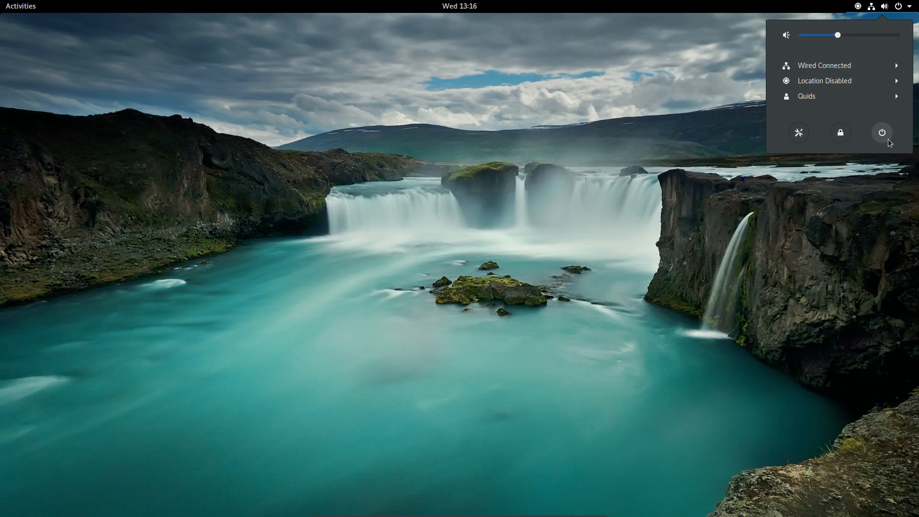
{"action": "left_click", "coordinate": [882, 132]}
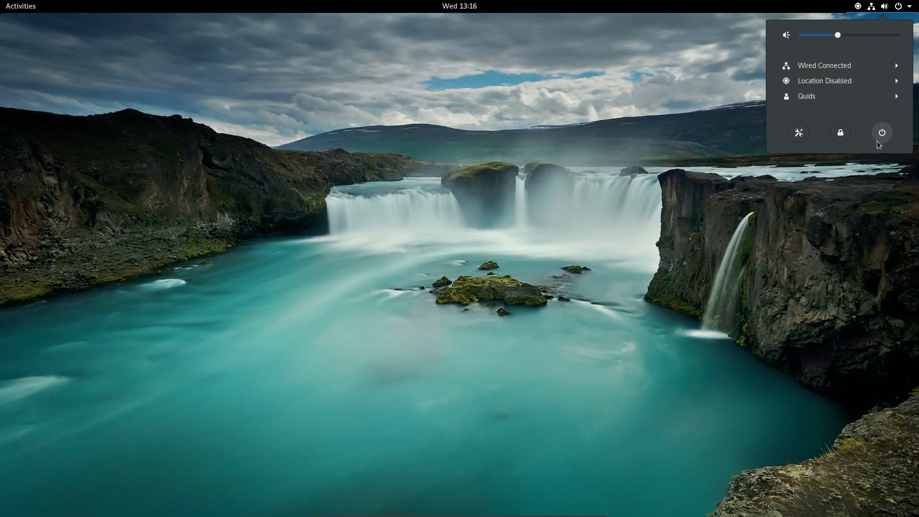
{"action": "left_click", "coordinate": [882, 132]}
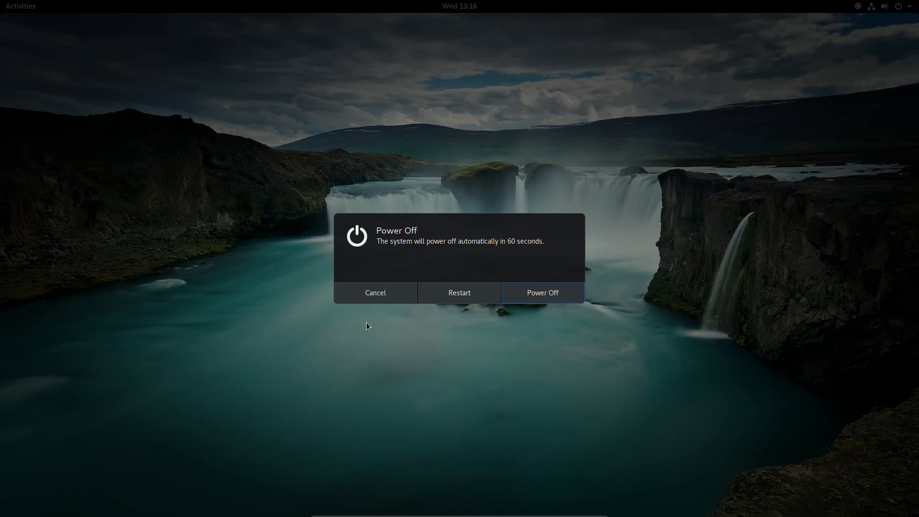
{"action": "mouse_move", "coordinate": [341, 297]}
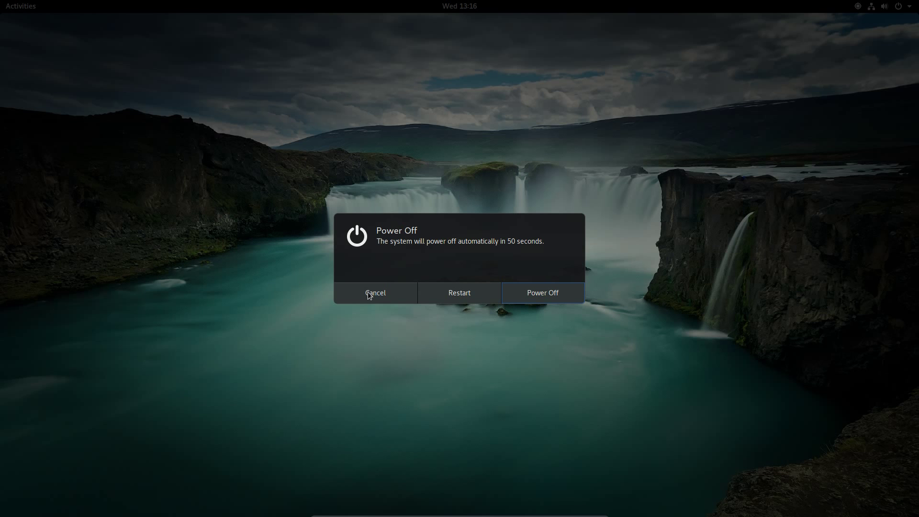
{"action": "left_click", "coordinate": [374, 293]}
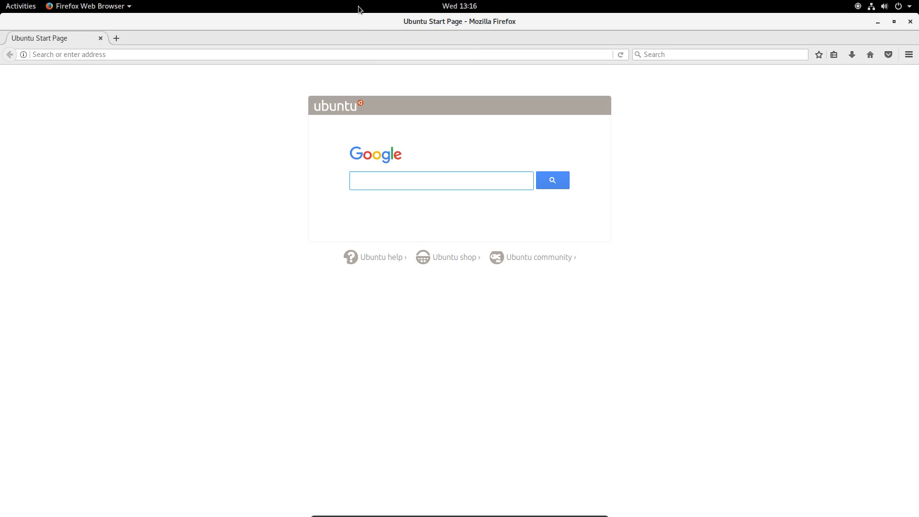
Step: Focus the start page search, then search the overview for "twe" to launch Tweak Tool
{"action": "left_click", "coordinate": [441, 180]}
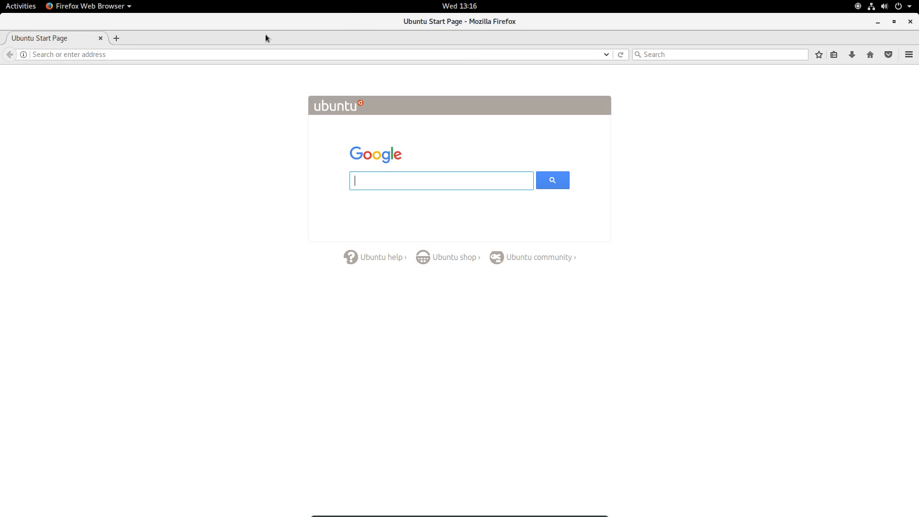
{"action": "mouse_move", "coordinate": [814, 22]}
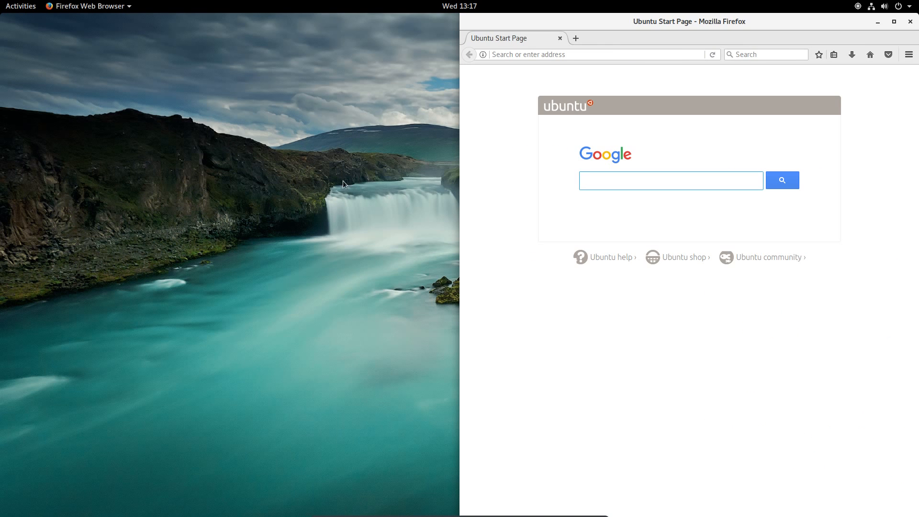
{"action": "left_click", "coordinate": [21, 6]}
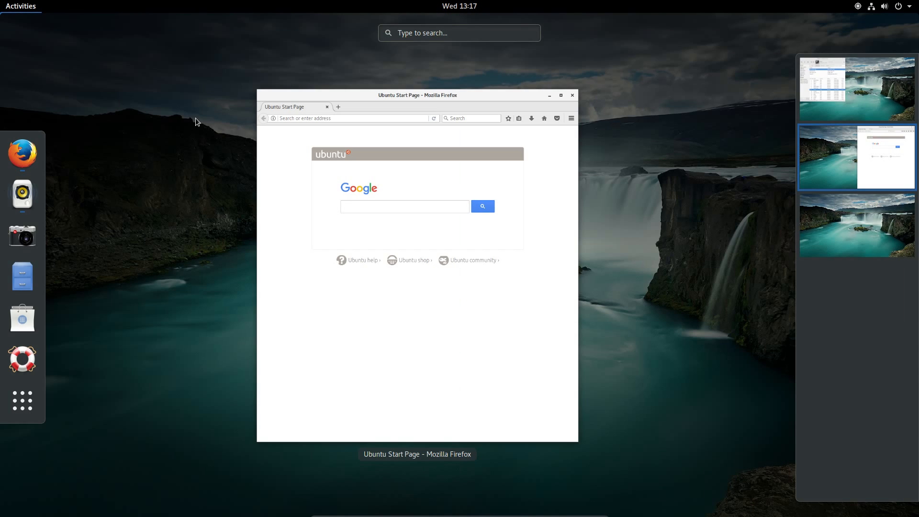
{"action": "type", "text": "twe"}
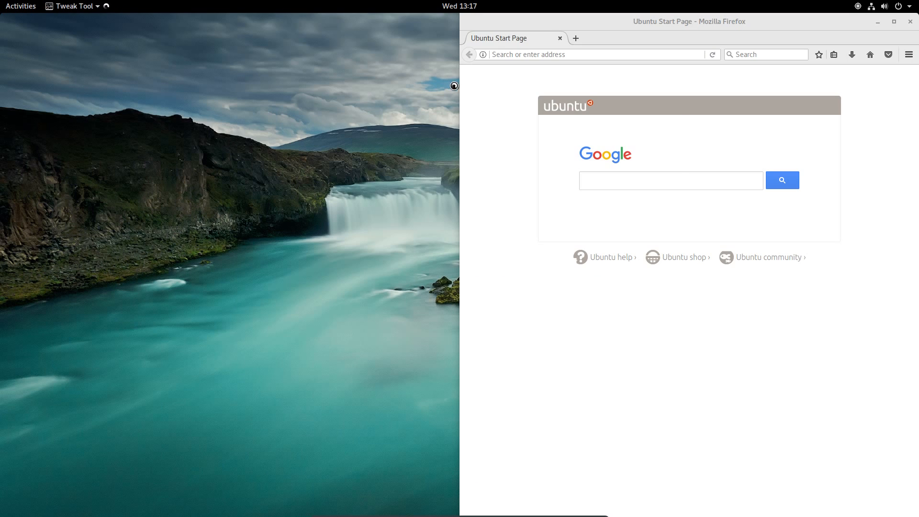
{"action": "left_click", "coordinate": [70, 6]}
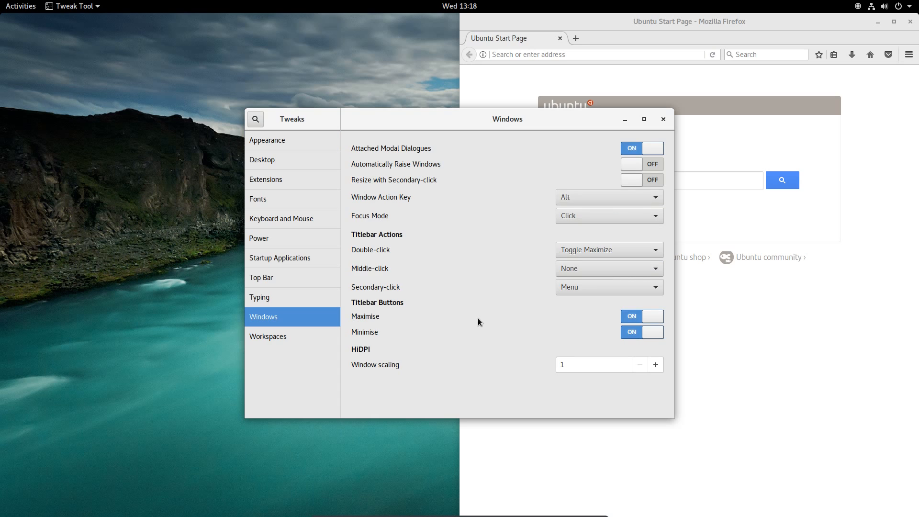
{"action": "mouse_move", "coordinate": [655, 316]}
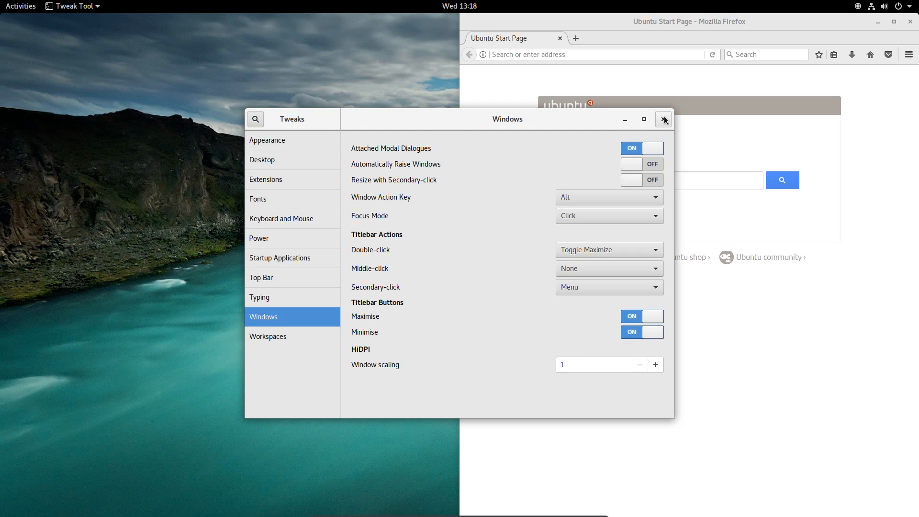
{"action": "left_click", "coordinate": [664, 119]}
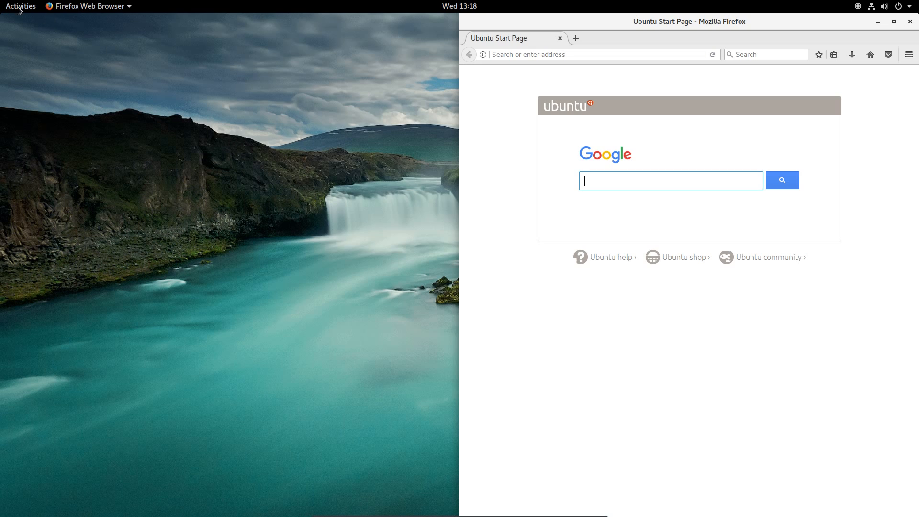
Step: Launch Files on the home folder and look through its application menu and folder actions menu
{"action": "left_click", "coordinate": [21, 5]}
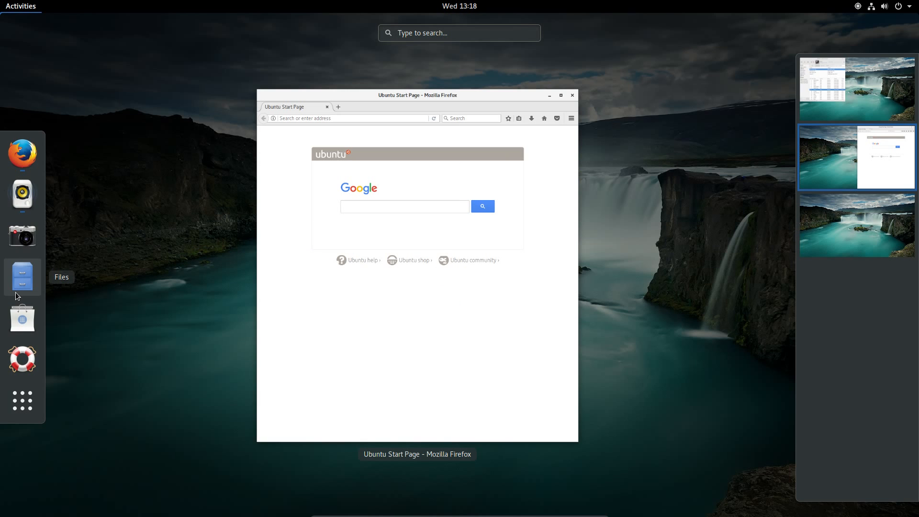
{"action": "left_click", "coordinate": [22, 277]}
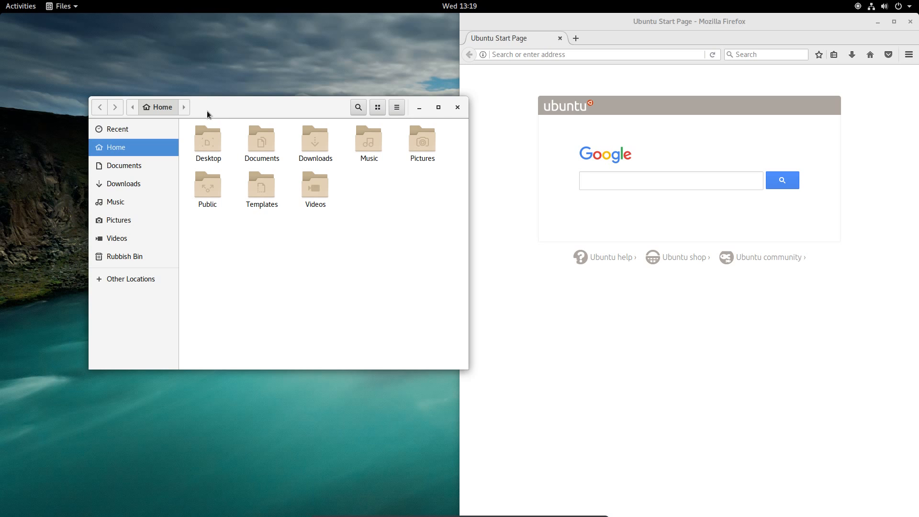
{"action": "mouse_move", "coordinate": [259, 109]}
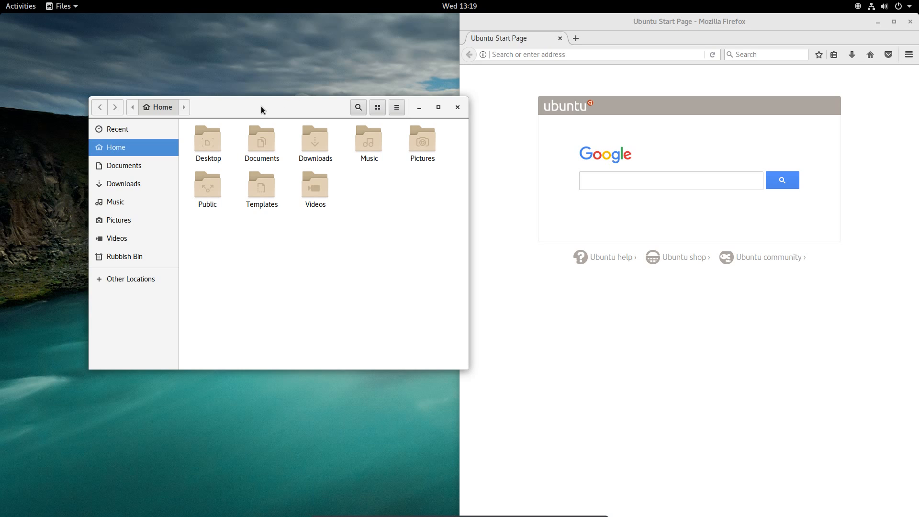
{"action": "mouse_move", "coordinate": [251, 113]}
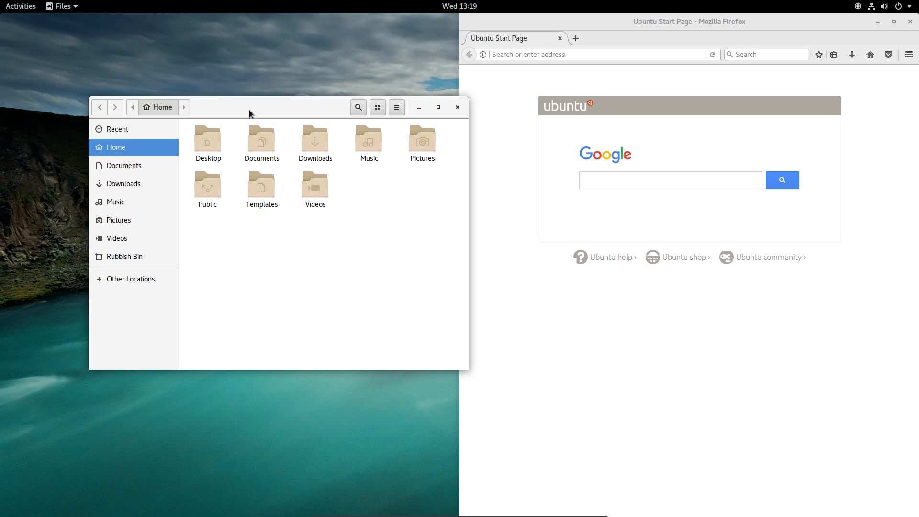
{"action": "mouse_move", "coordinate": [239, 116]}
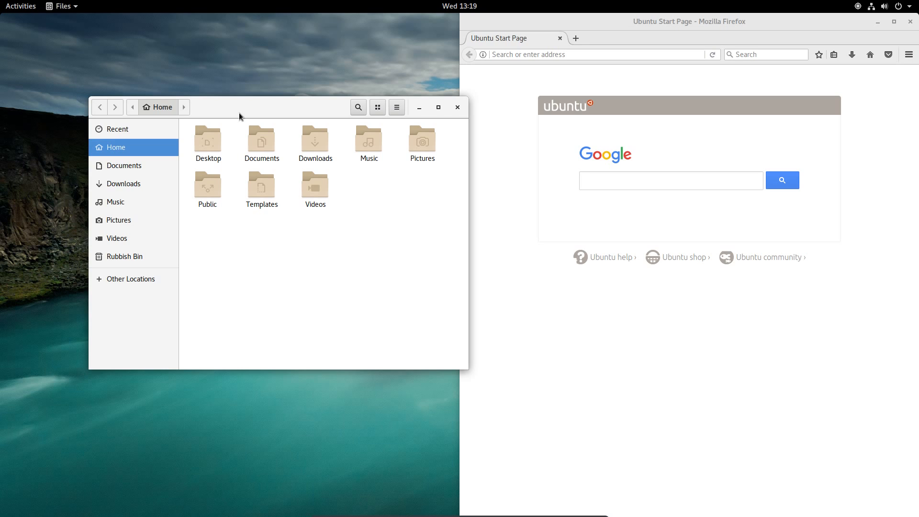
{"action": "mouse_move", "coordinate": [335, 110]}
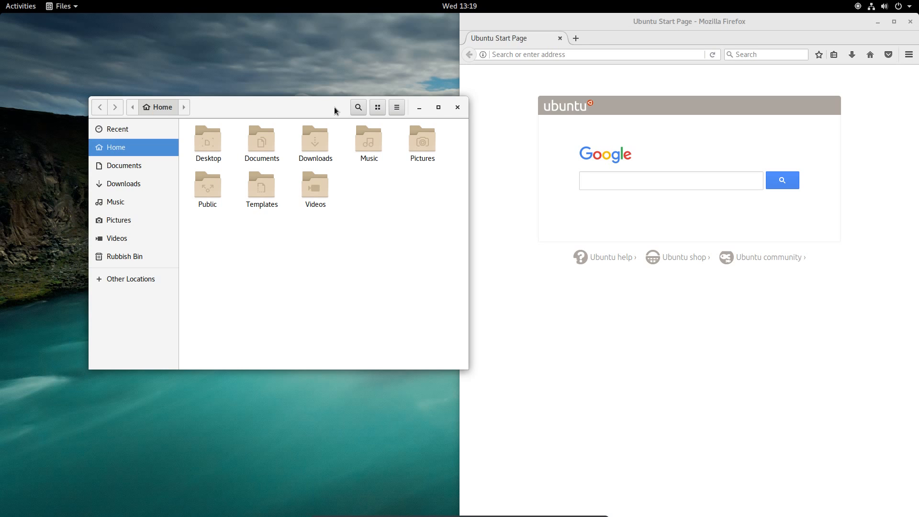
{"action": "mouse_move", "coordinate": [429, 108]}
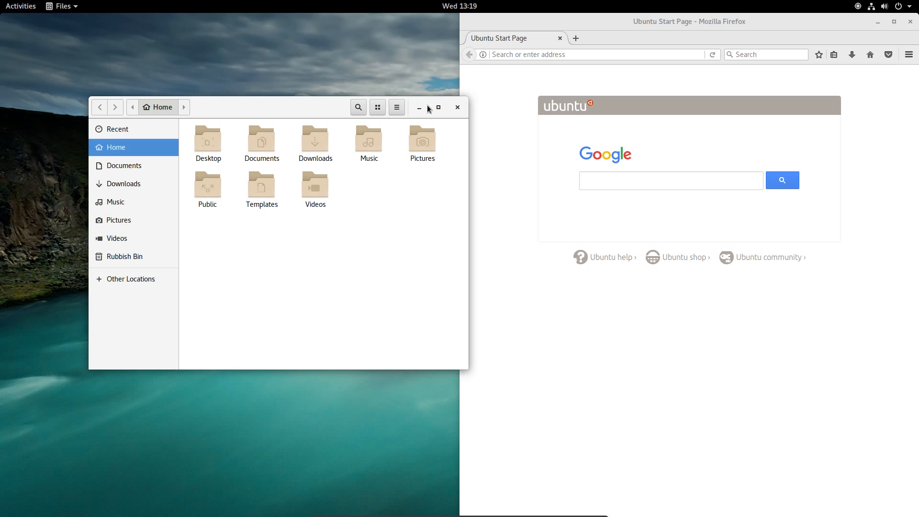
{"action": "mouse_move", "coordinate": [242, 113]}
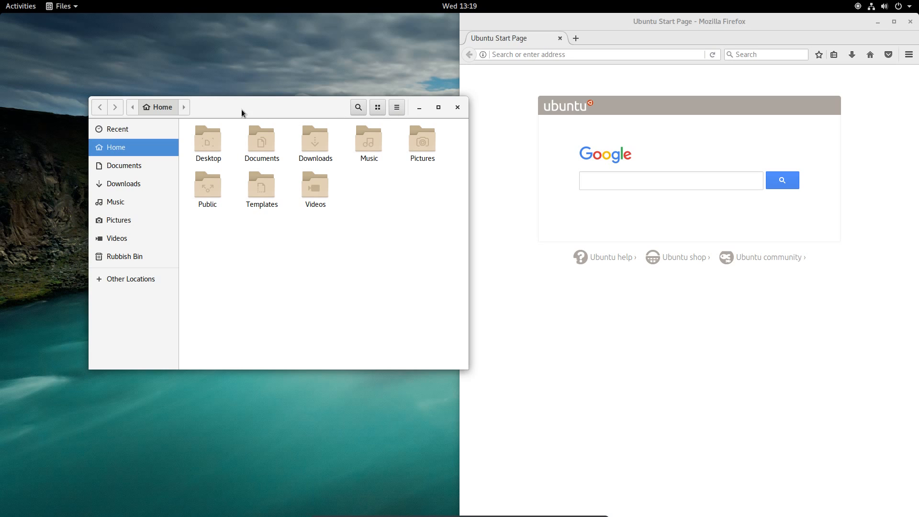
{"action": "left_click", "coordinate": [56, 7]}
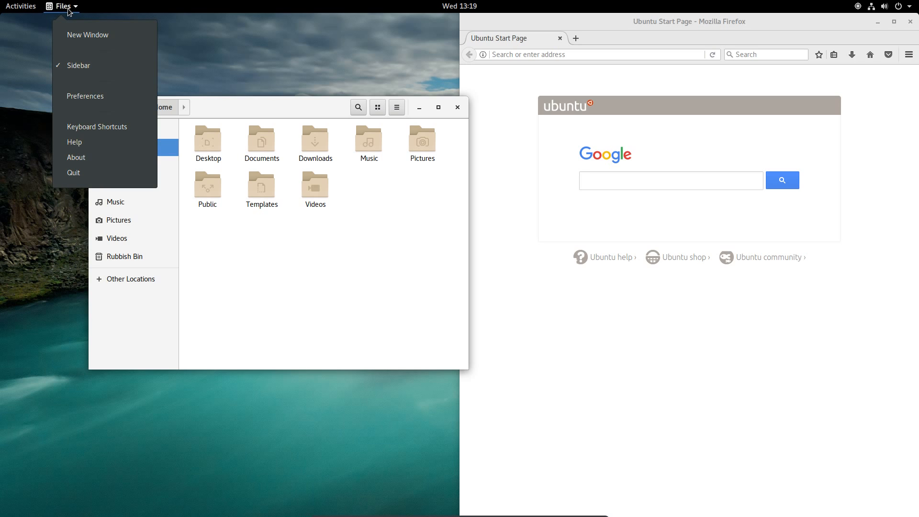
{"action": "left_click", "coordinate": [520, 124]}
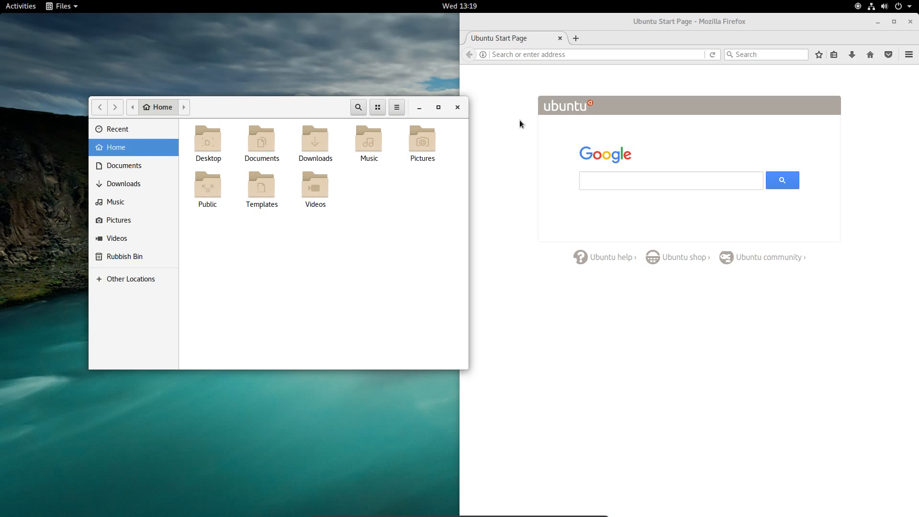
{"action": "left_click", "coordinate": [71, 5]}
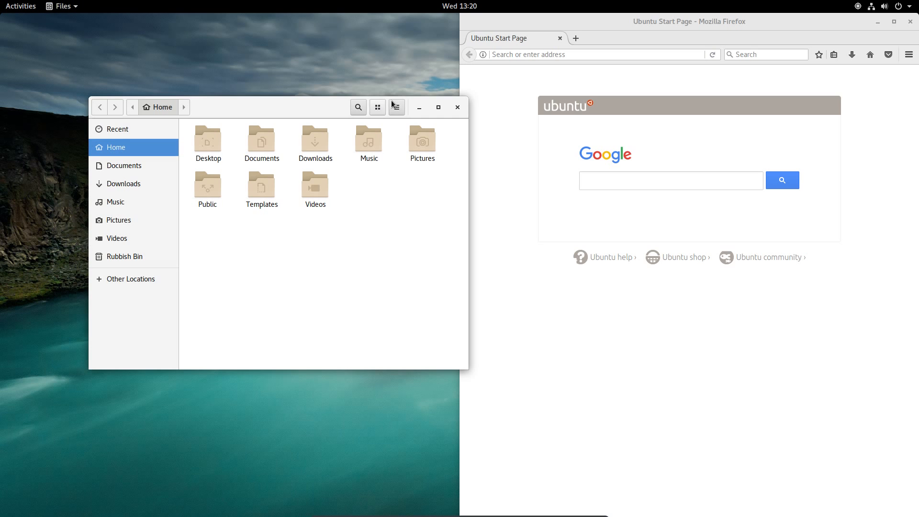
{"action": "left_click", "coordinate": [397, 107]}
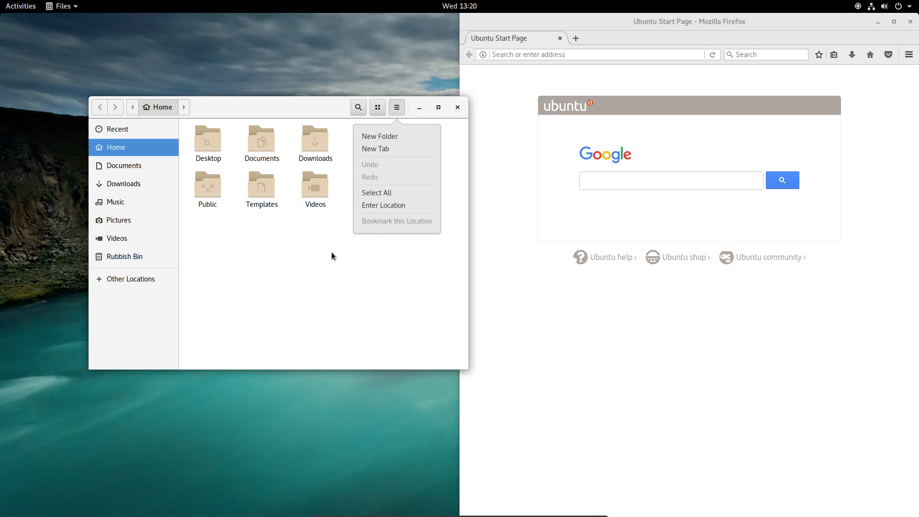
Step: Search the overview for "lib" to start a blank LibreOffice Writer document
{"action": "left_click", "coordinate": [21, 6]}
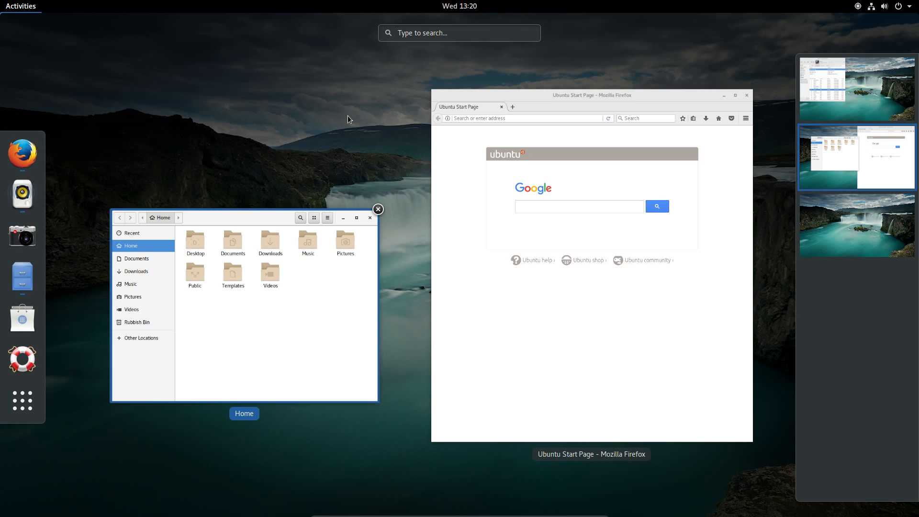
{"action": "type", "text": "lib"}
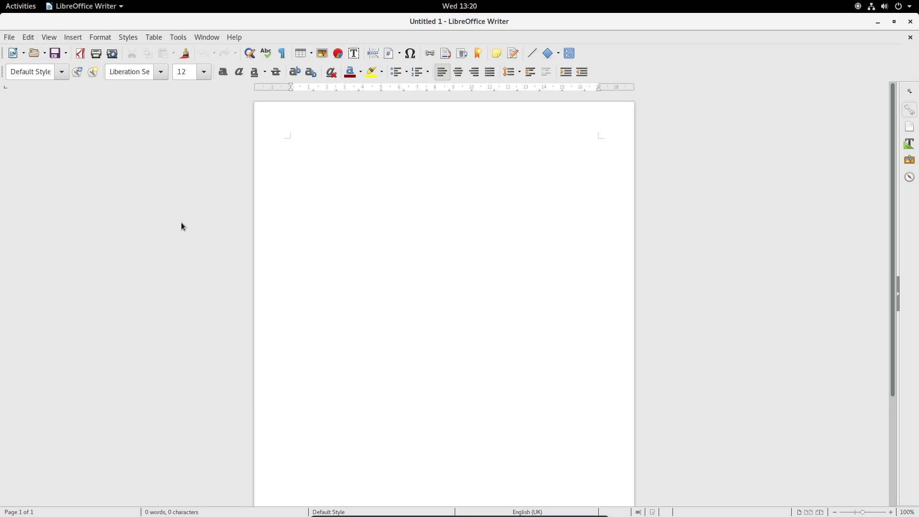
Step: Launch Kate and browse its Help menu including the About Kate entries
{"action": "left_click", "coordinate": [21, 6]}
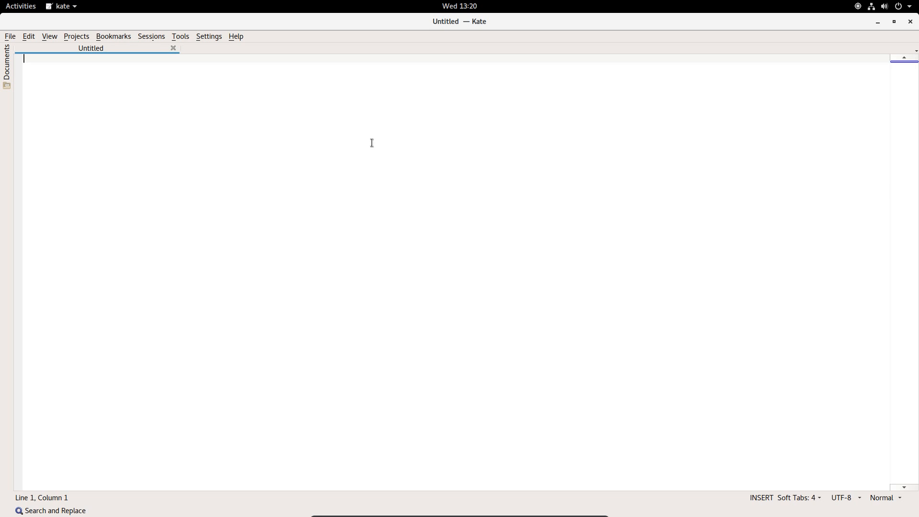
{"action": "mouse_move", "coordinate": [230, 43]}
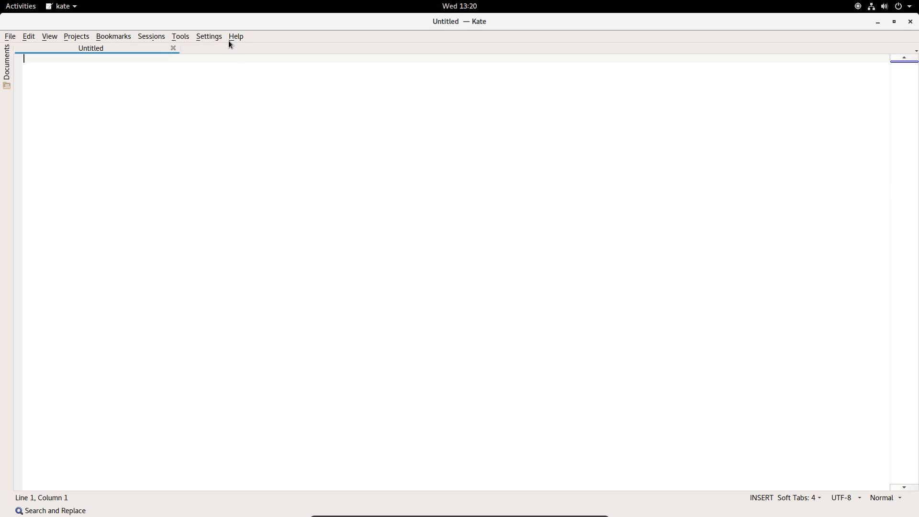
{"action": "left_click", "coordinate": [236, 36]}
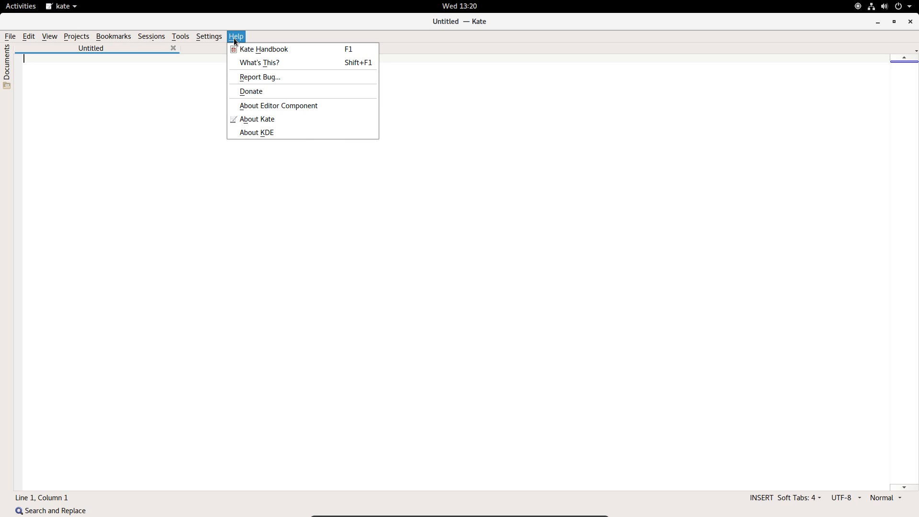
{"action": "left_click", "coordinate": [209, 36]}
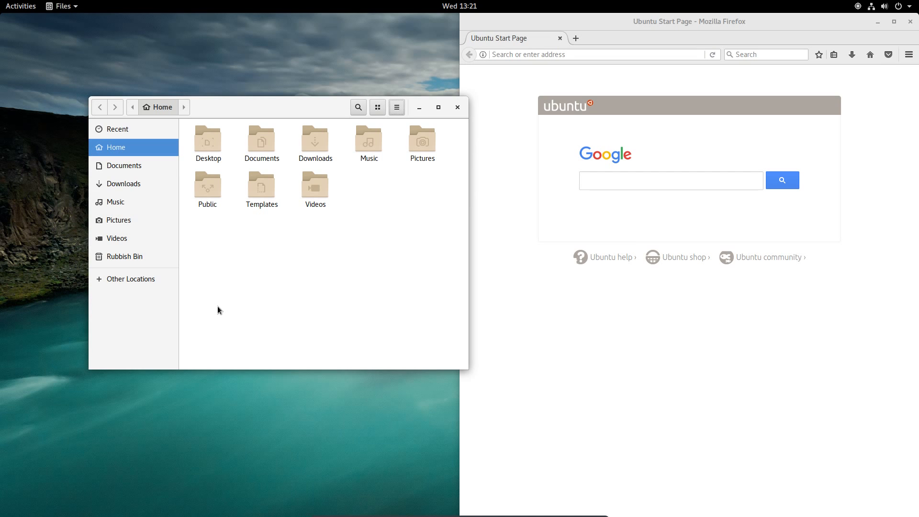
{"action": "mouse_move", "coordinate": [235, 245]}
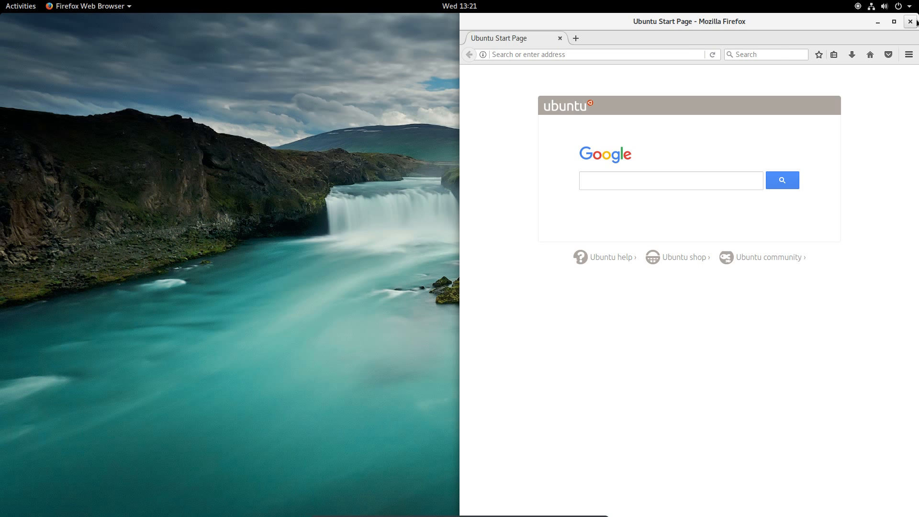
Step: Close the browser window and return to the activities overview
{"action": "left_click", "coordinate": [21, 5]}
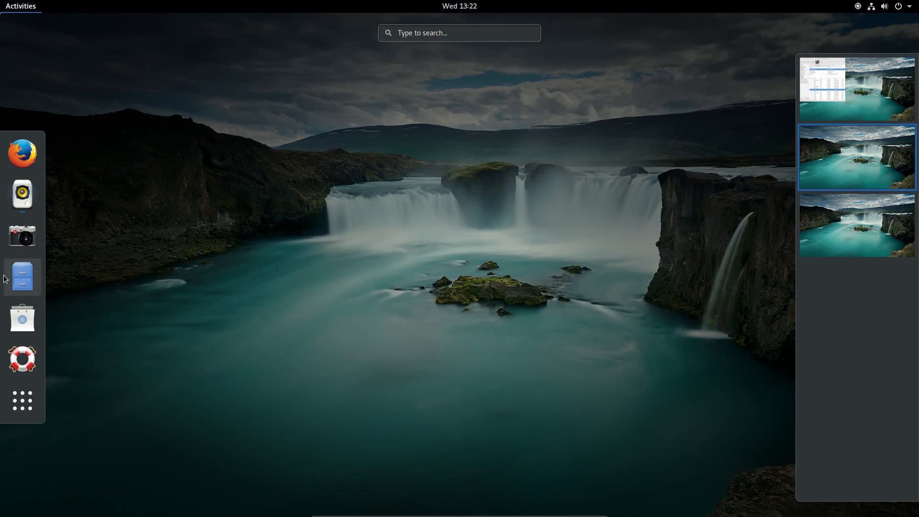
{"action": "mouse_move", "coordinate": [22, 318]}
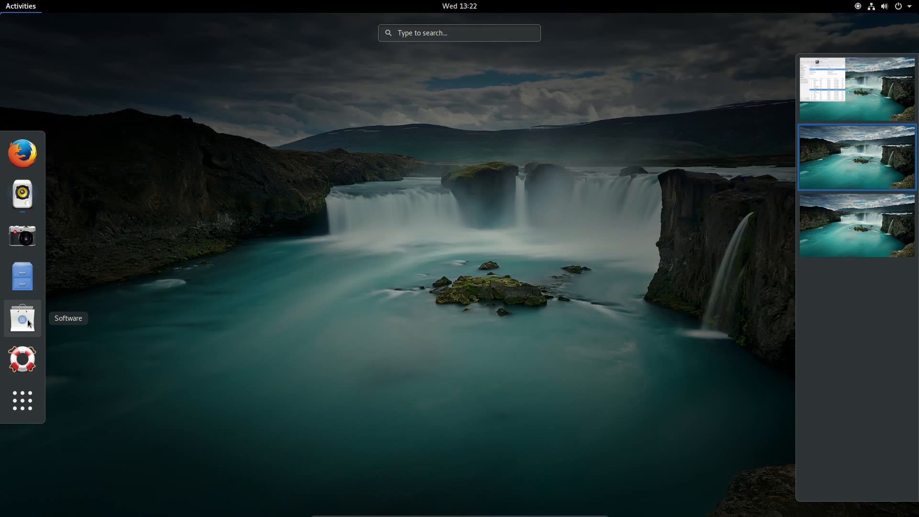
Step: Browse the Audio & Video category in GNOME Software, then close the store
{"action": "left_click", "coordinate": [22, 318]}
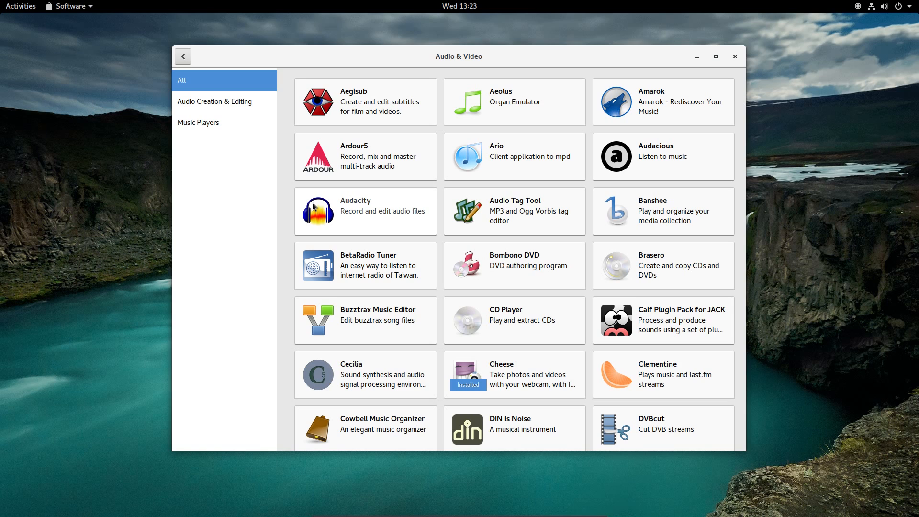
{"action": "mouse_move", "coordinate": [477, 150]}
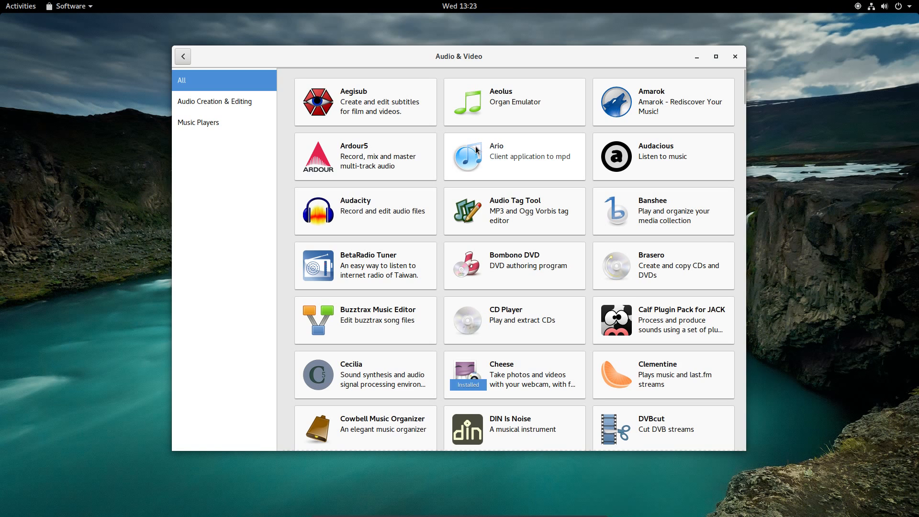
{"action": "mouse_move", "coordinate": [467, 152]}
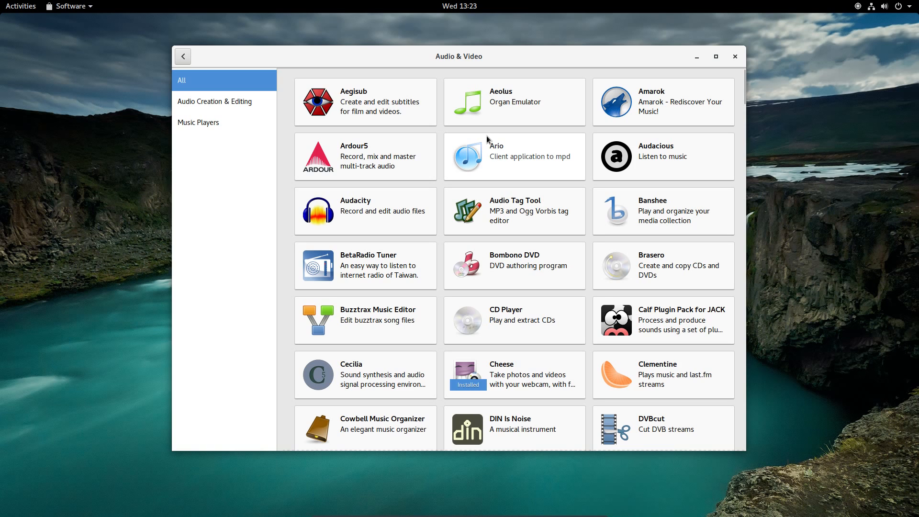
{"action": "left_click", "coordinate": [736, 55]}
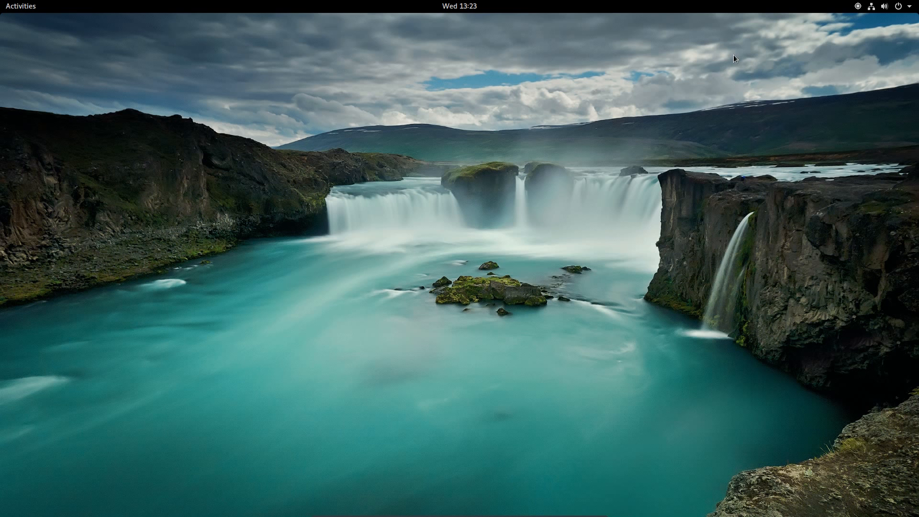
{"action": "mouse_move", "coordinate": [21, 15]}
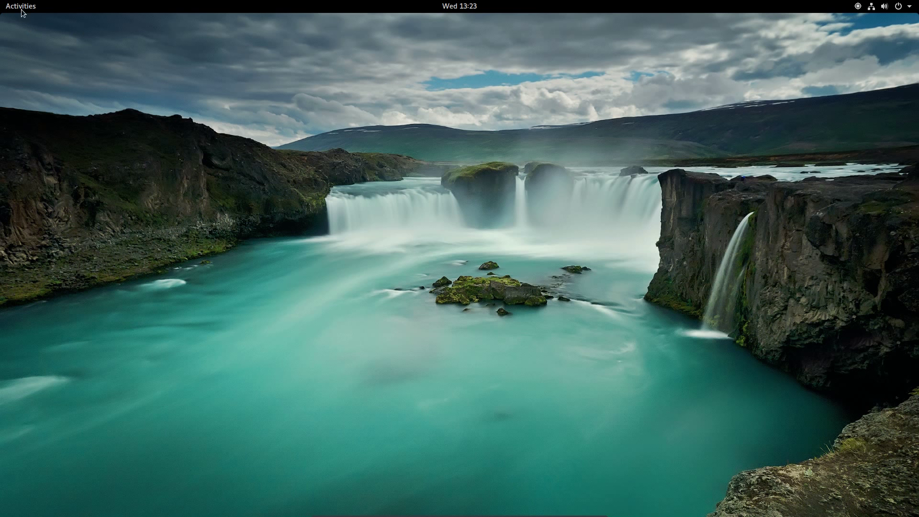
Step: Find Displays via "dis" and switch Night Light on with the Sunset to Sunrise schedule
{"action": "left_click", "coordinate": [16, 6]}
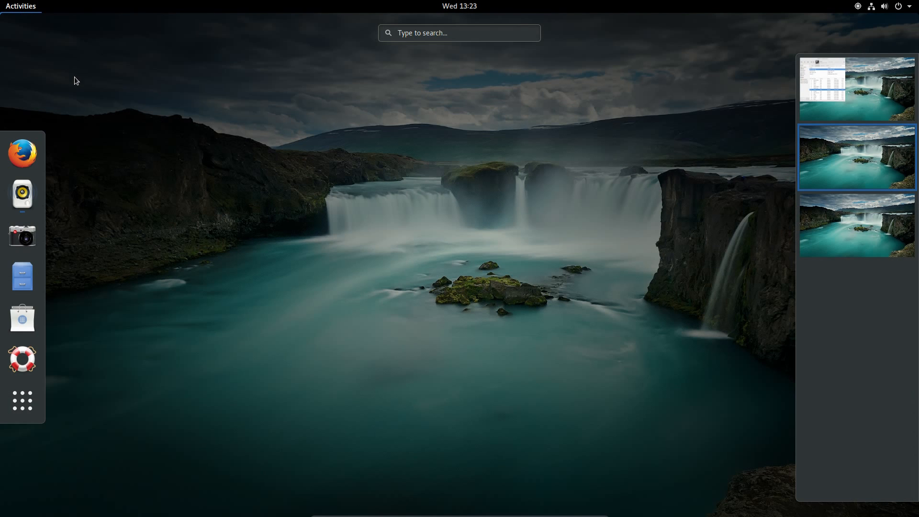
{"action": "type", "text": "dis"}
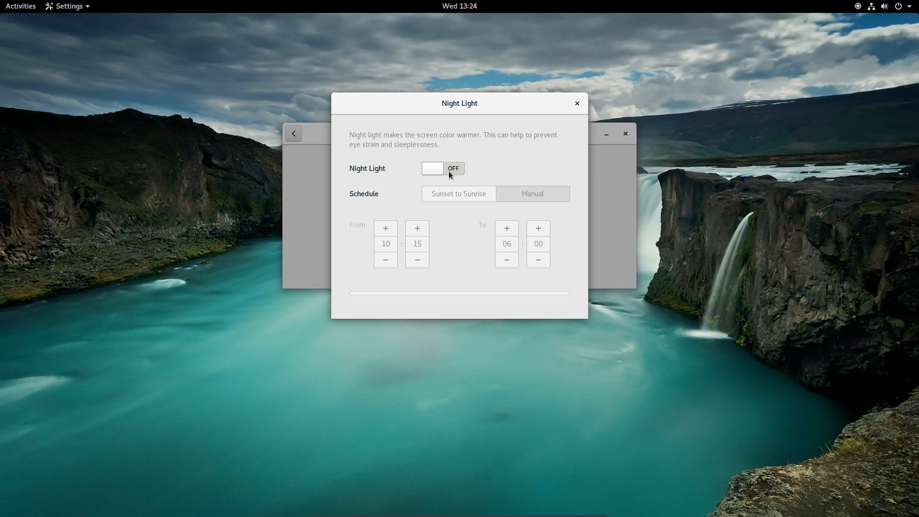
{"action": "left_click", "coordinate": [442, 168]}
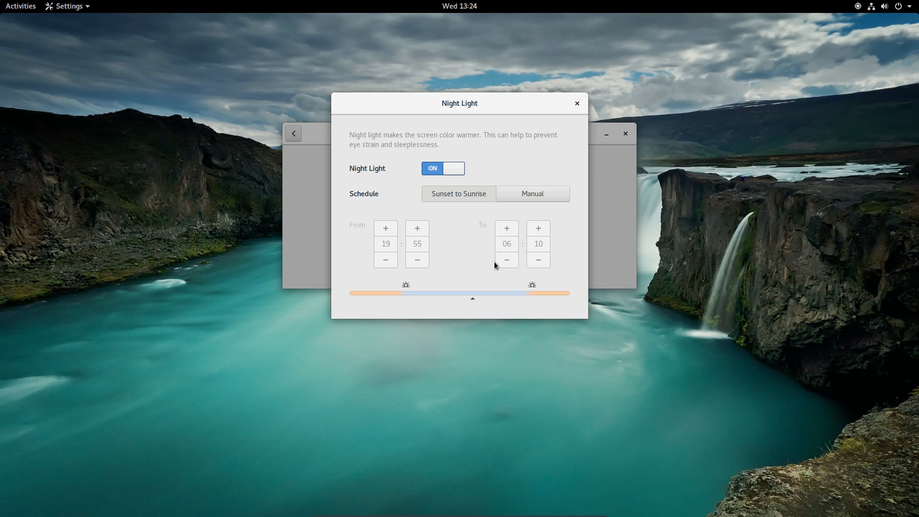
{"action": "mouse_move", "coordinate": [556, 299]}
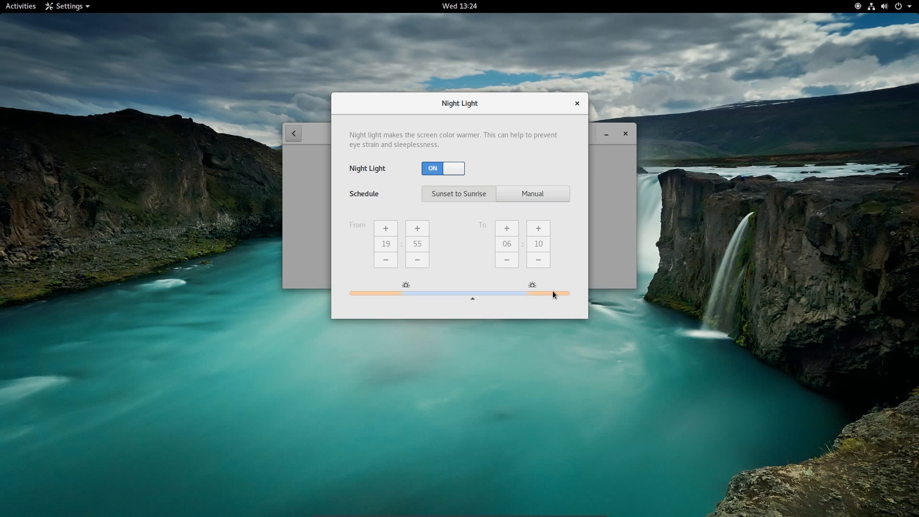
{"action": "mouse_move", "coordinate": [555, 287]}
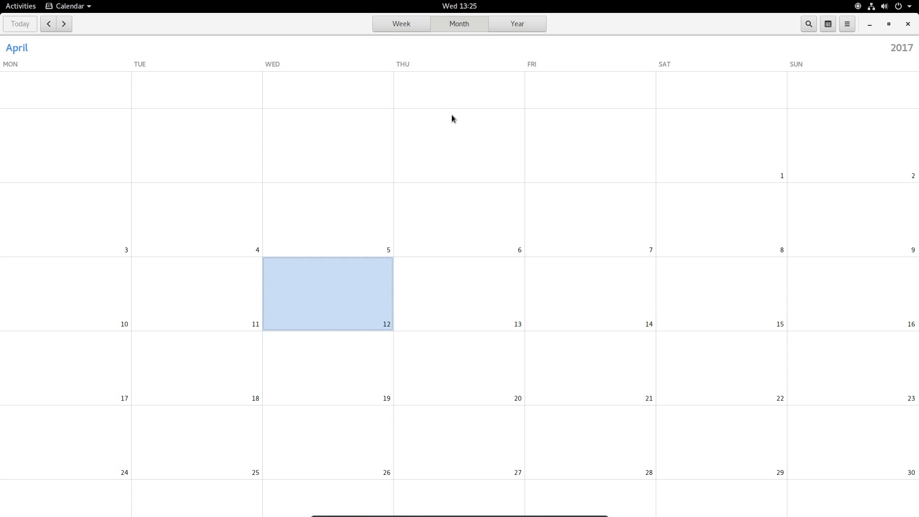
Step: View April 2017 by week, then close Calendar to return to the desktop
{"action": "left_click", "coordinate": [400, 23]}
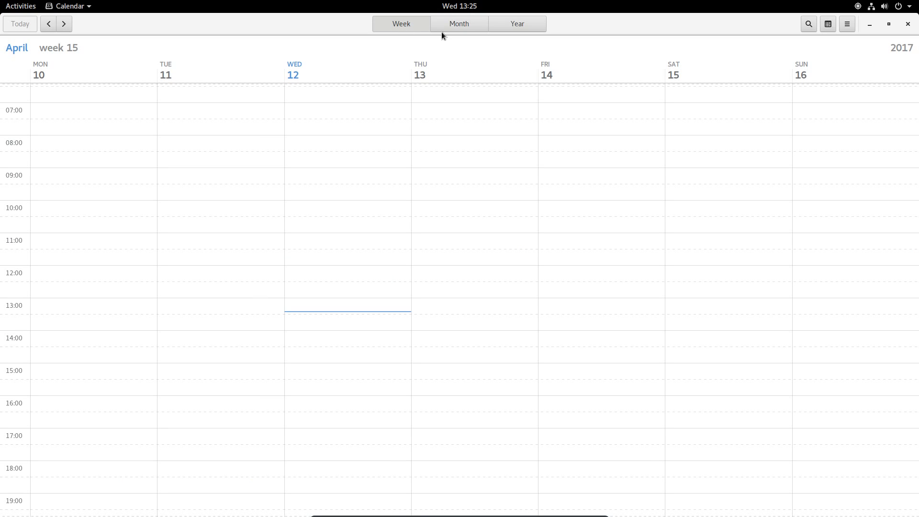
{"action": "left_click", "coordinate": [459, 23]}
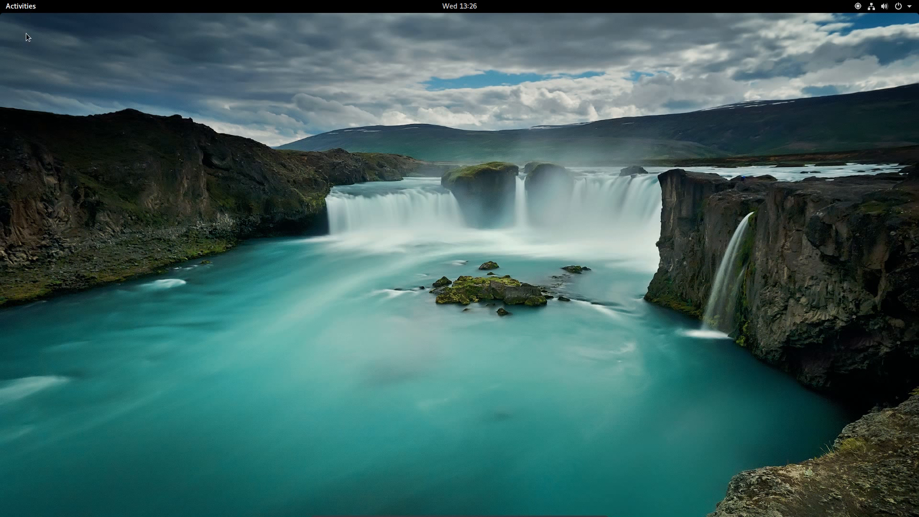
Step: Show the grid of all installed applications from the activities overview
{"action": "left_click", "coordinate": [21, 6]}
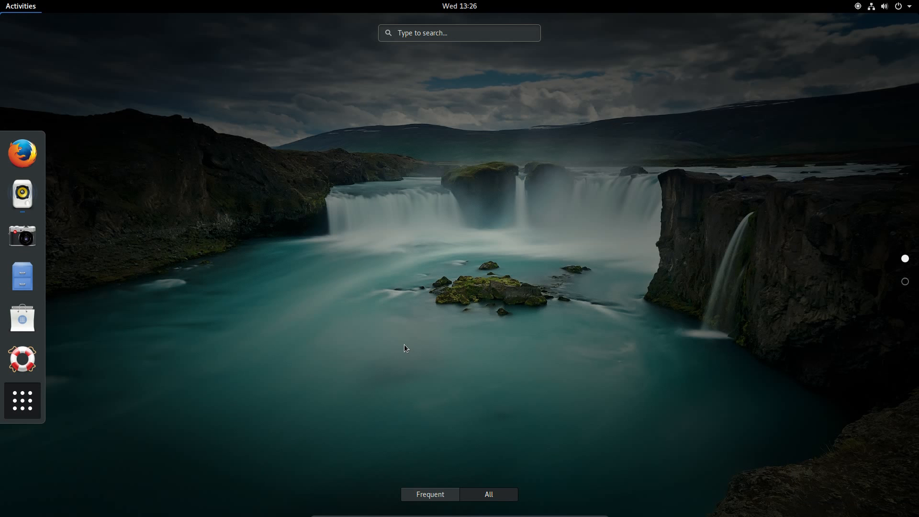
{"action": "left_click", "coordinate": [489, 494]}
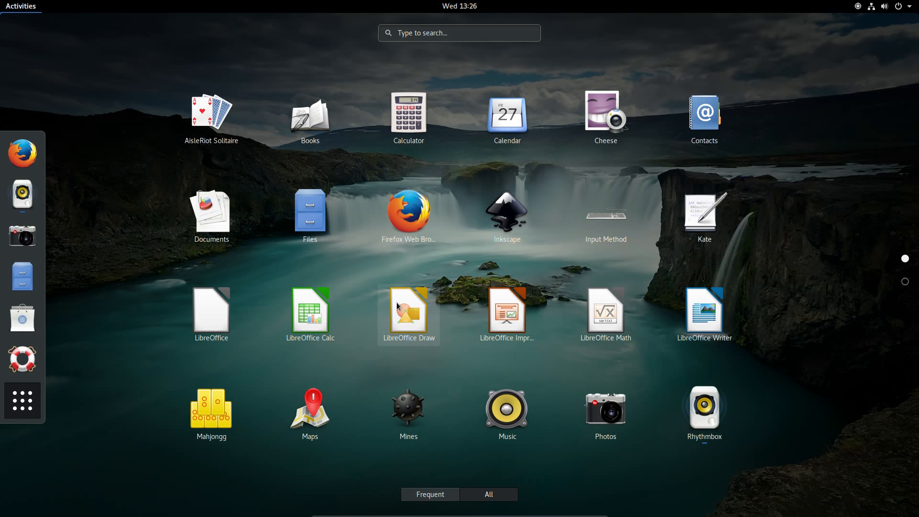
{"action": "mouse_move", "coordinate": [390, 306]}
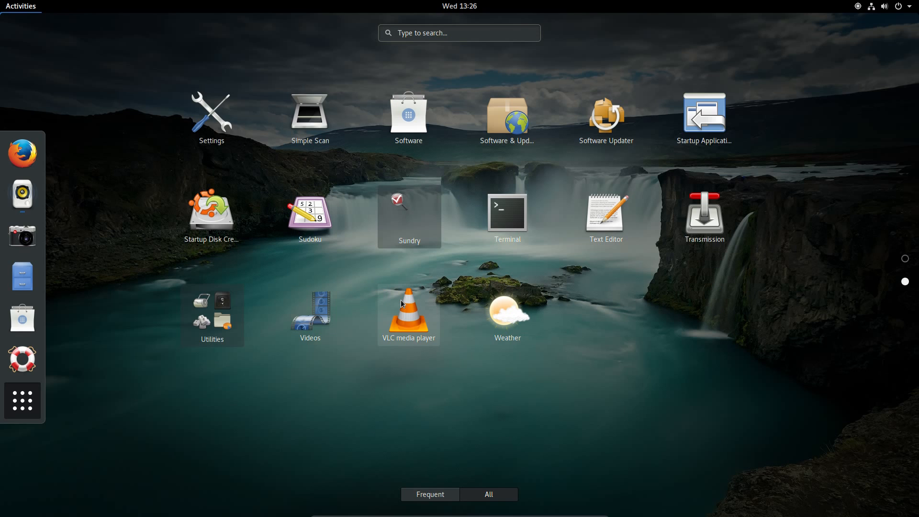
{"action": "mouse_move", "coordinate": [401, 317]}
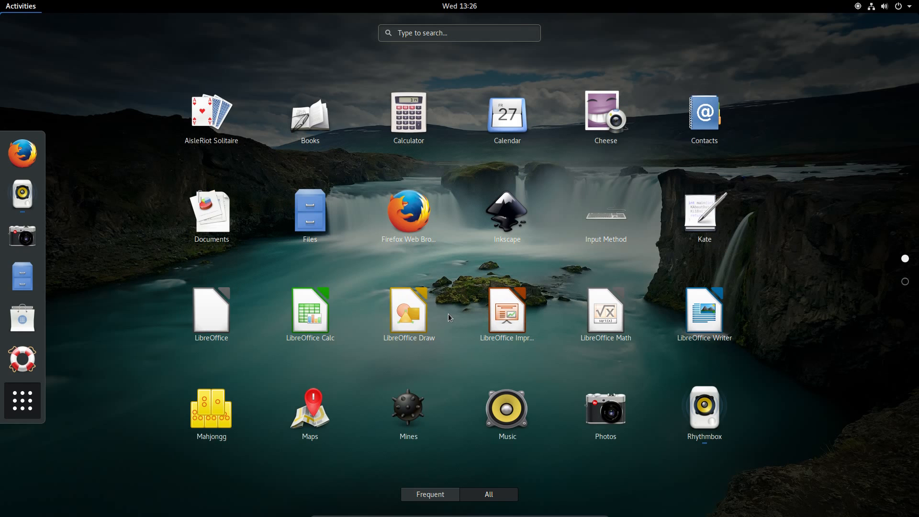
{"action": "mouse_move", "coordinate": [519, 218]}
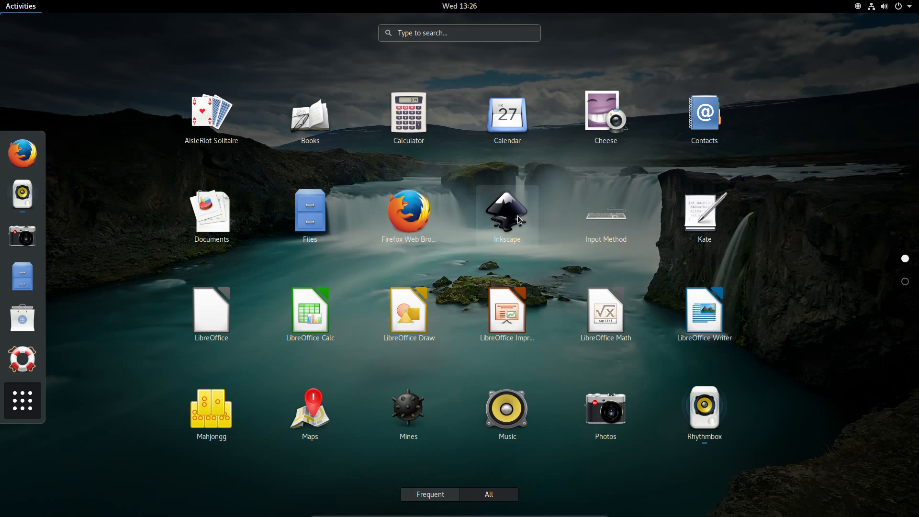
{"action": "mouse_move", "coordinate": [509, 220]}
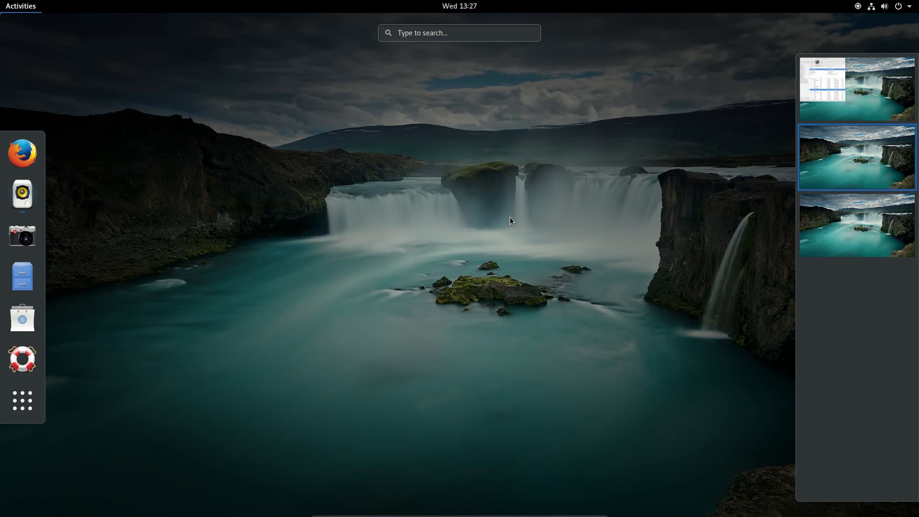
Step: Launch Tweak Tool via 'tw' search, view the Extensions list, and follow the Get more extensions link
{"action": "type", "text": "t"}
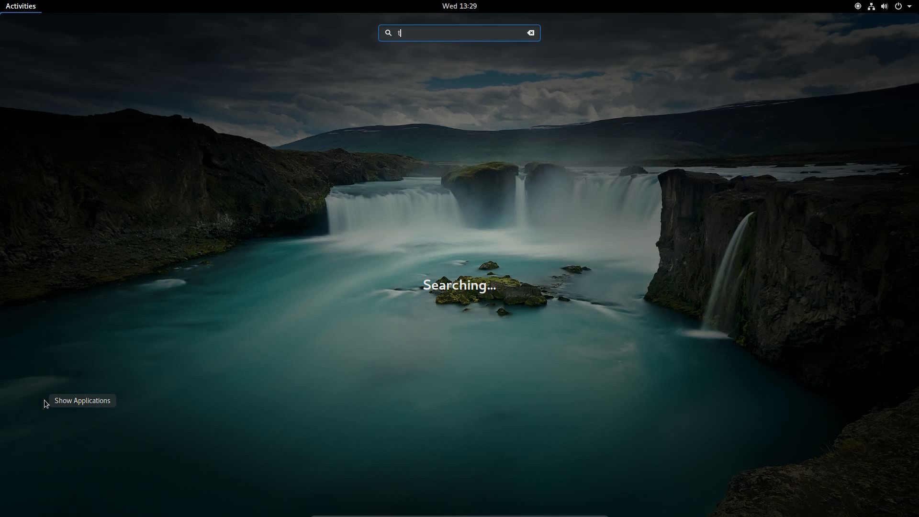
{"action": "type", "text": "w"}
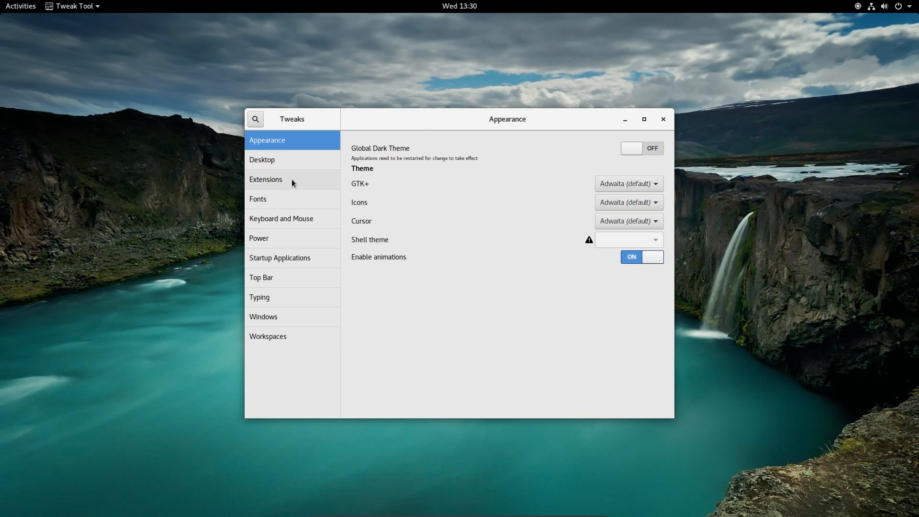
{"action": "left_click", "coordinate": [266, 180]}
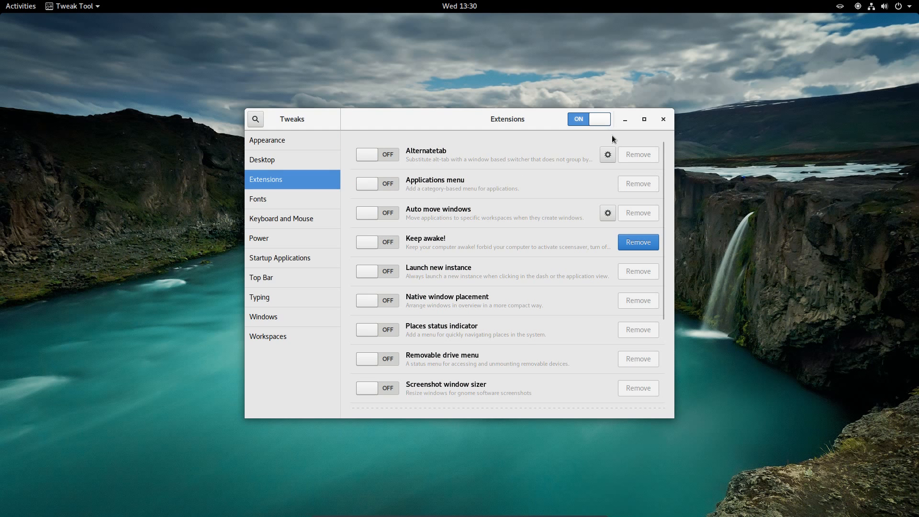
{"action": "scroll", "scroll_direction": "down", "scroll_amount": 3}
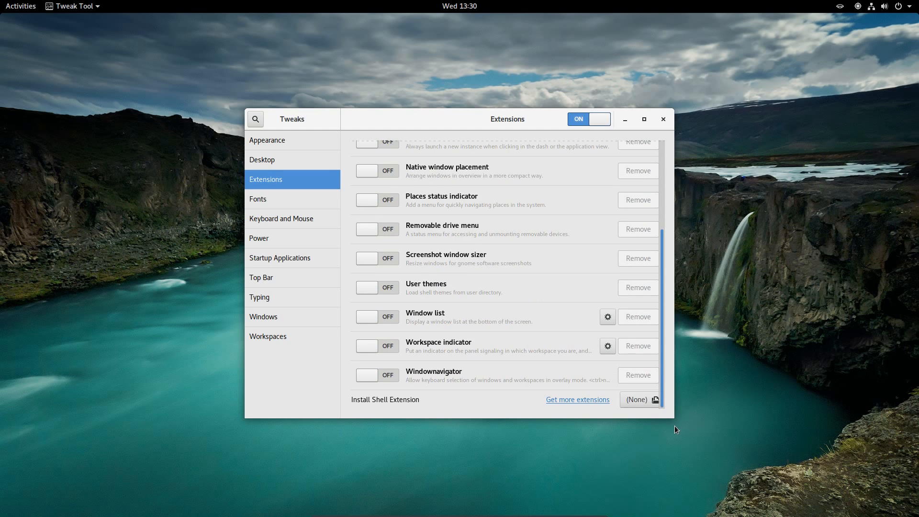
{"action": "left_click", "coordinate": [578, 399]}
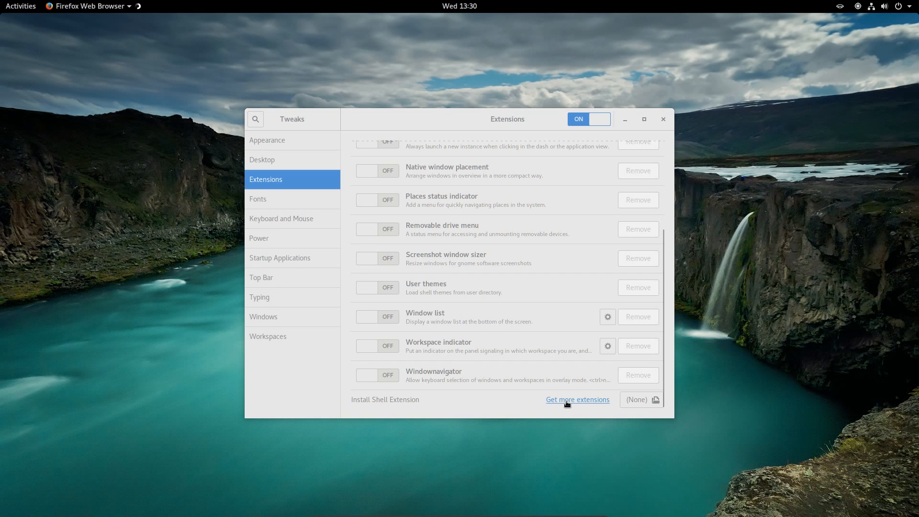
{"action": "mouse_move", "coordinate": [567, 402]}
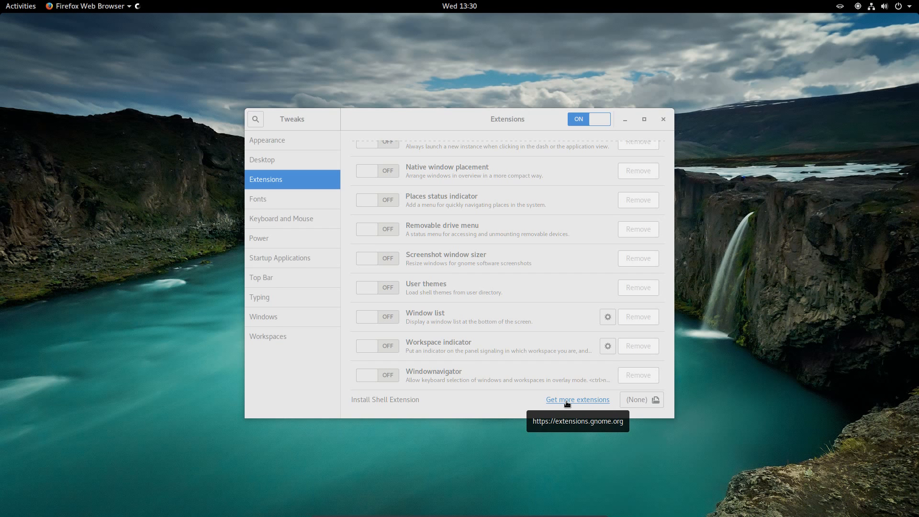
{"action": "mouse_move", "coordinate": [93, 4]}
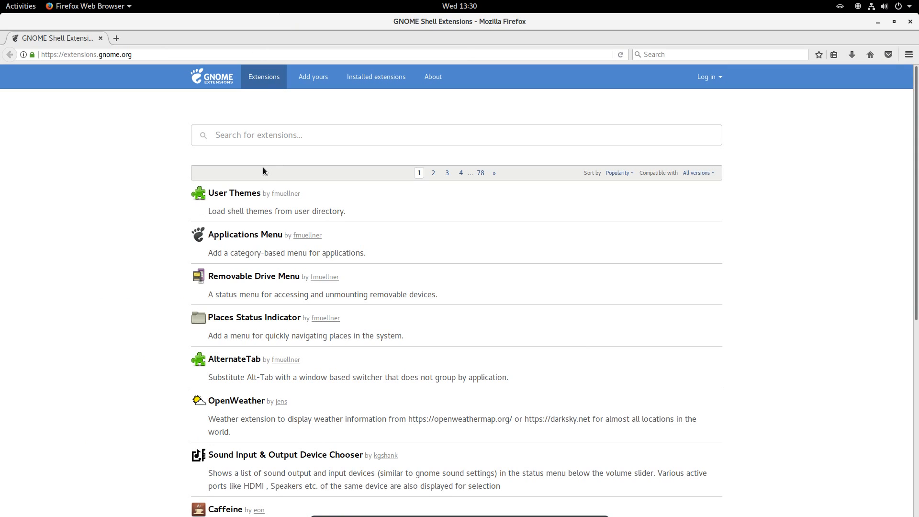
Step: Go to the second page of extensions on extensions.gnome.org
{"action": "scroll", "scroll_direction": "down", "scroll_amount": 3}
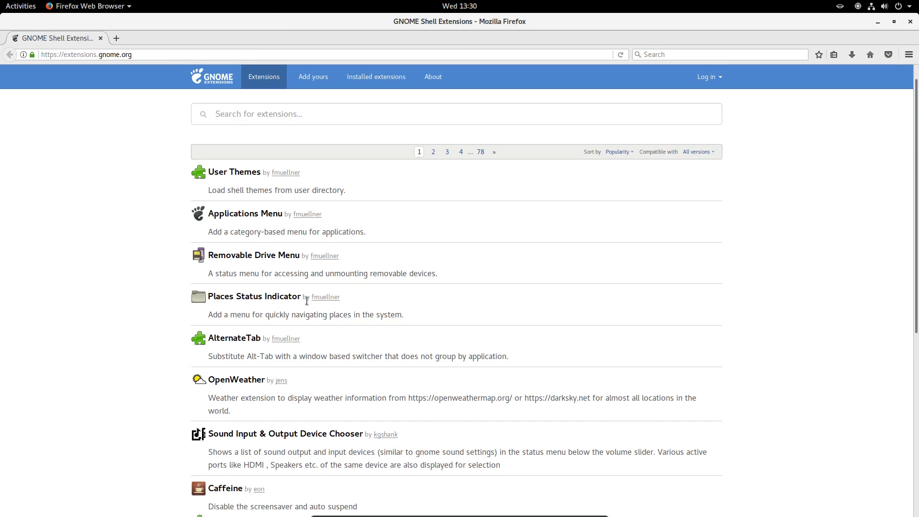
{"action": "scroll", "scroll_direction": "down", "scroll_amount": 3}
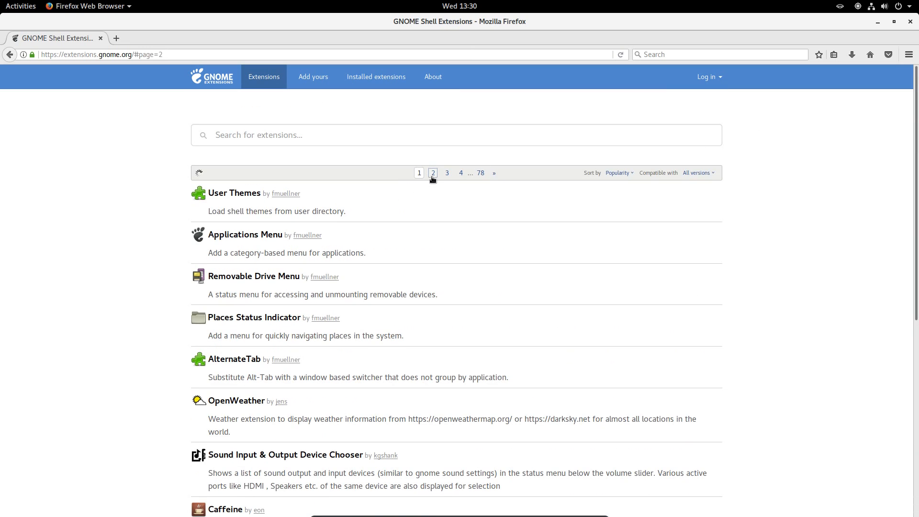
{"action": "left_click", "coordinate": [432, 172]}
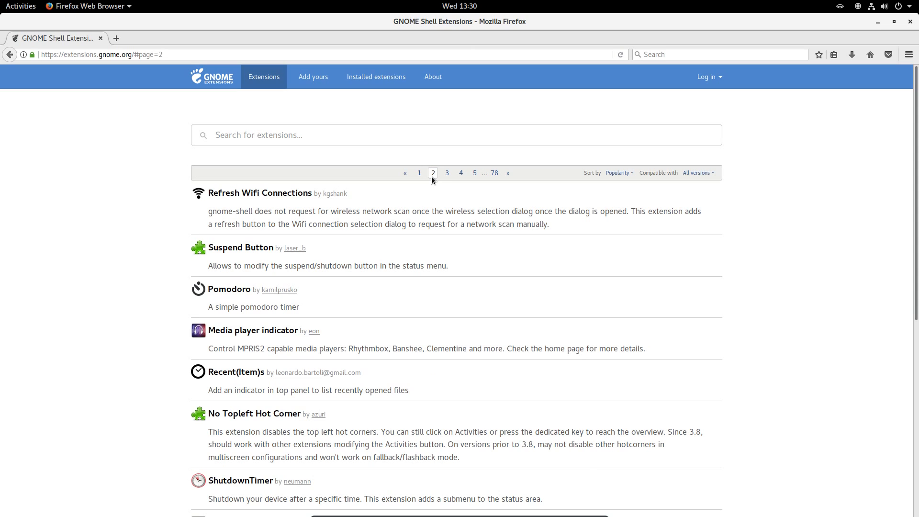
Step: Open the Suspend Button extension and switch it ON
{"action": "left_click", "coordinate": [240, 247]}
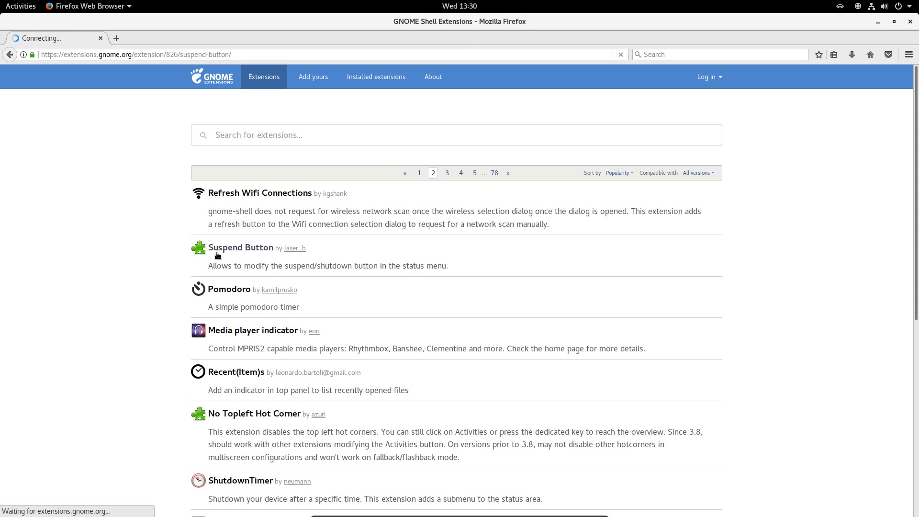
{"action": "left_click", "coordinate": [241, 247]}
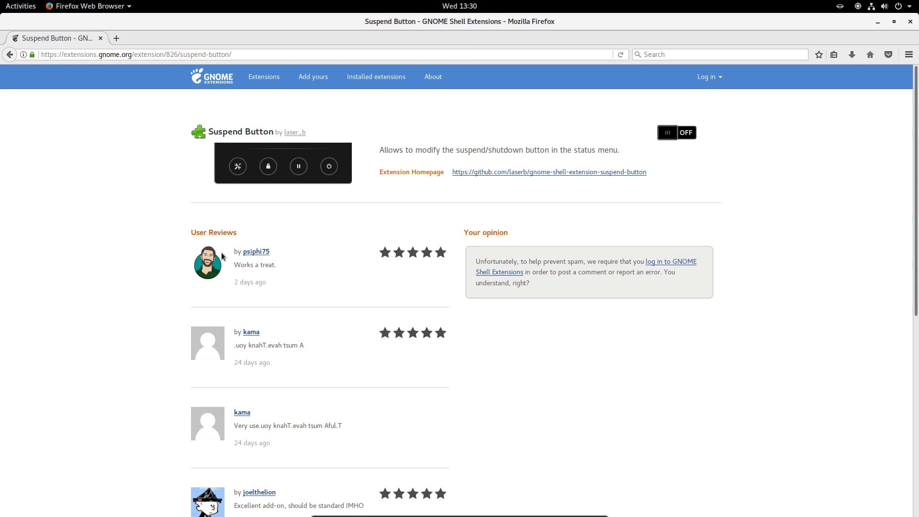
{"action": "left_click", "coordinate": [676, 132]}
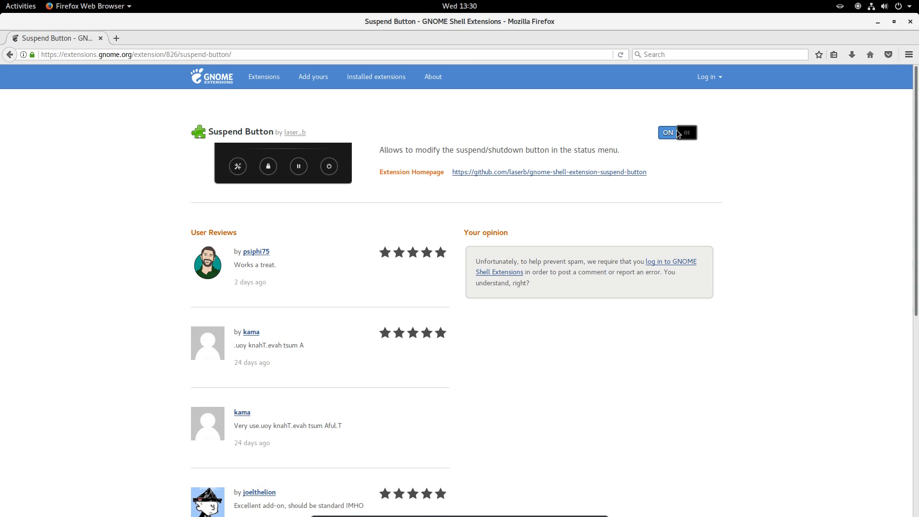